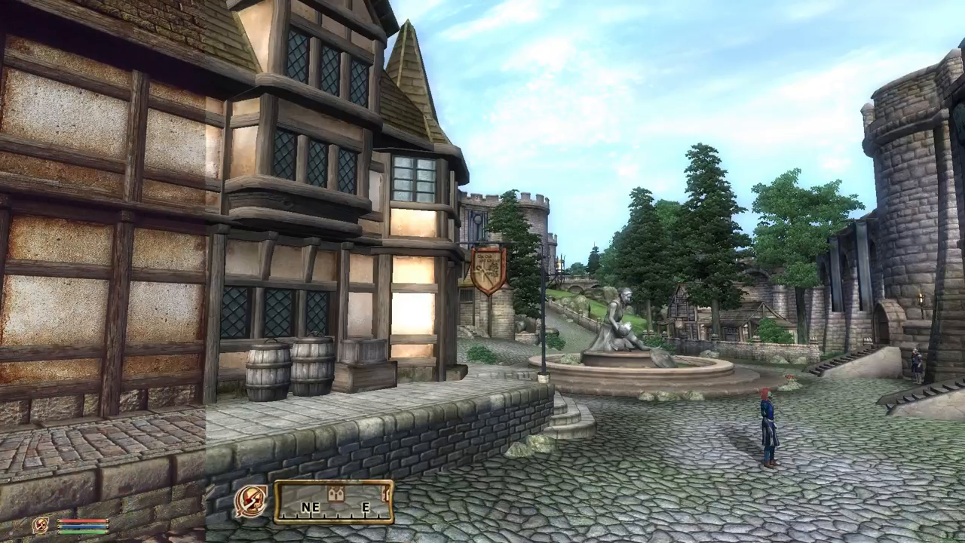
pyautogui.moveTo(482, 271)
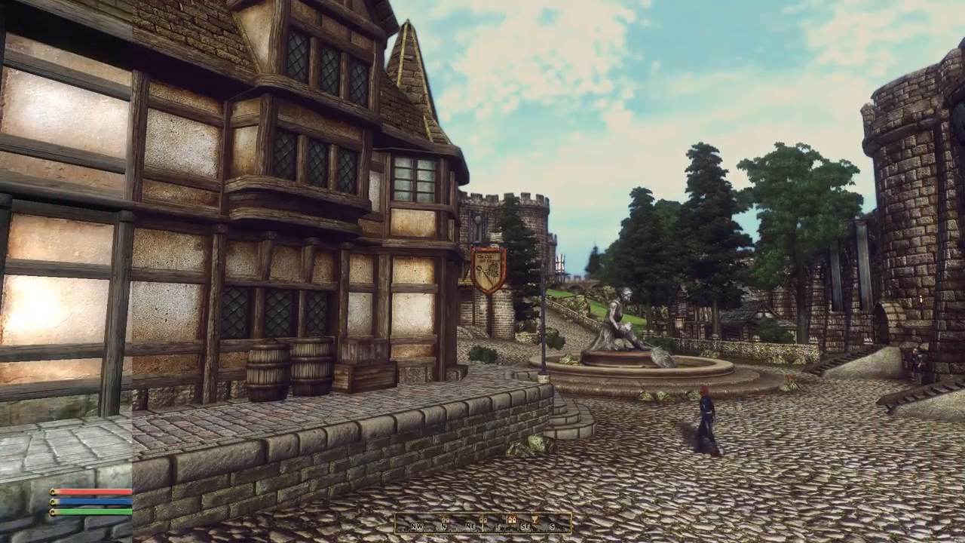
pyautogui.moveTo(483, 272)
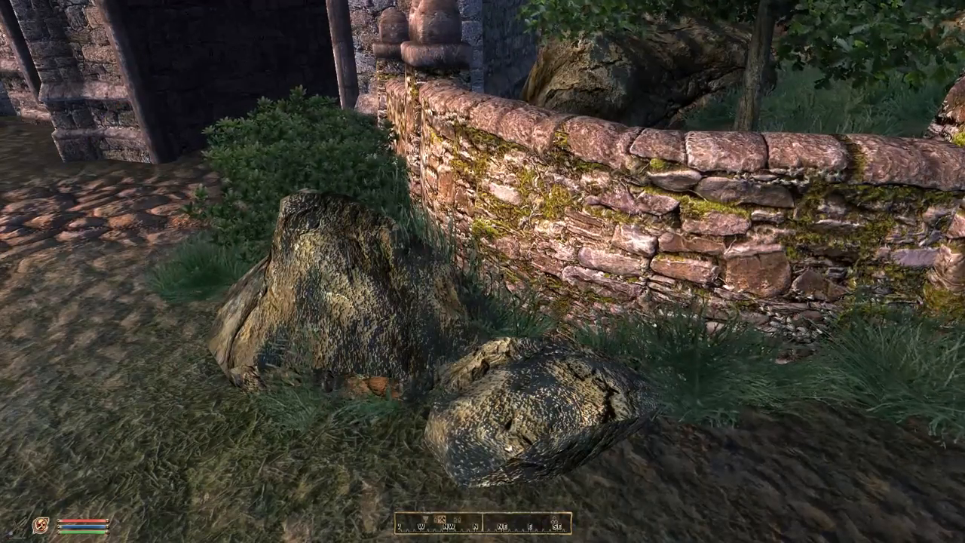
pyautogui.moveTo(482, 272)
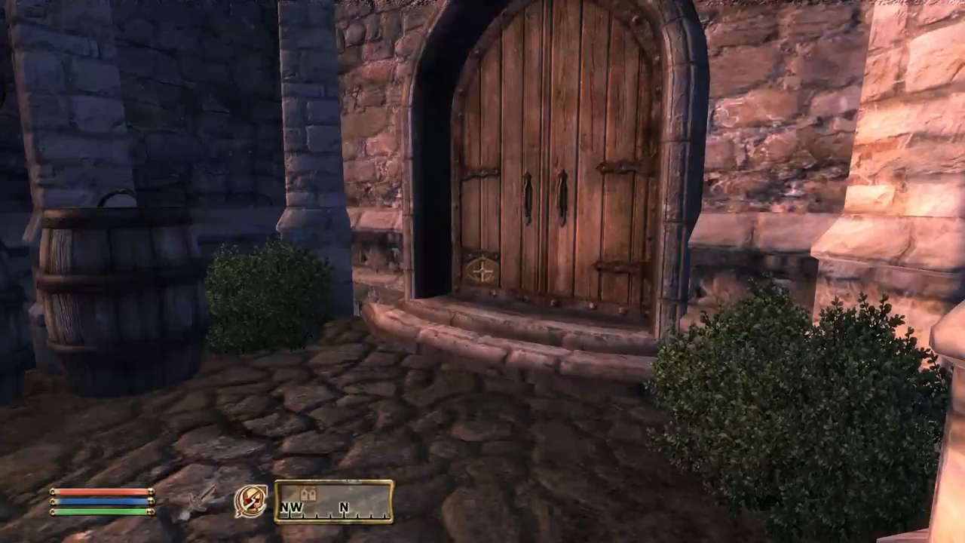
pyautogui.moveTo(482, 271)
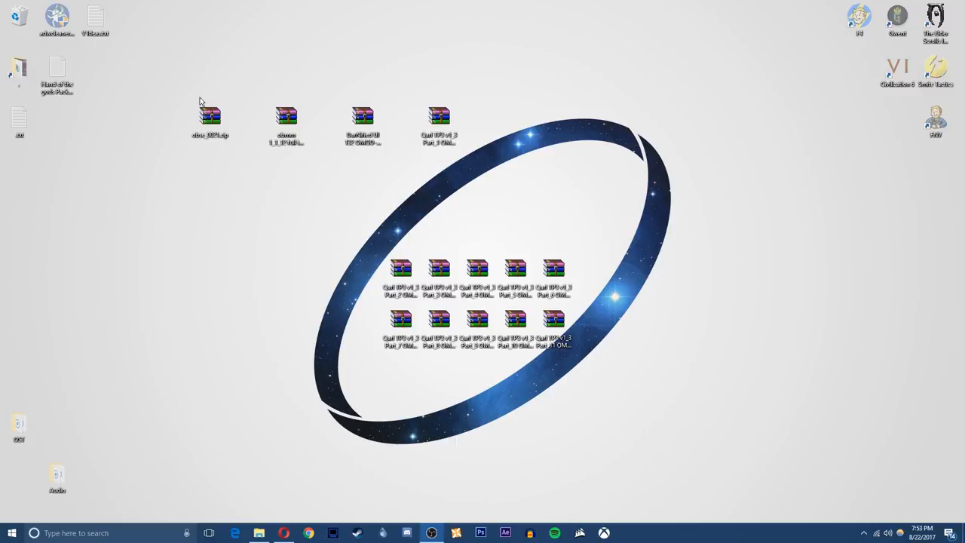
pyautogui.moveTo(413, 73)
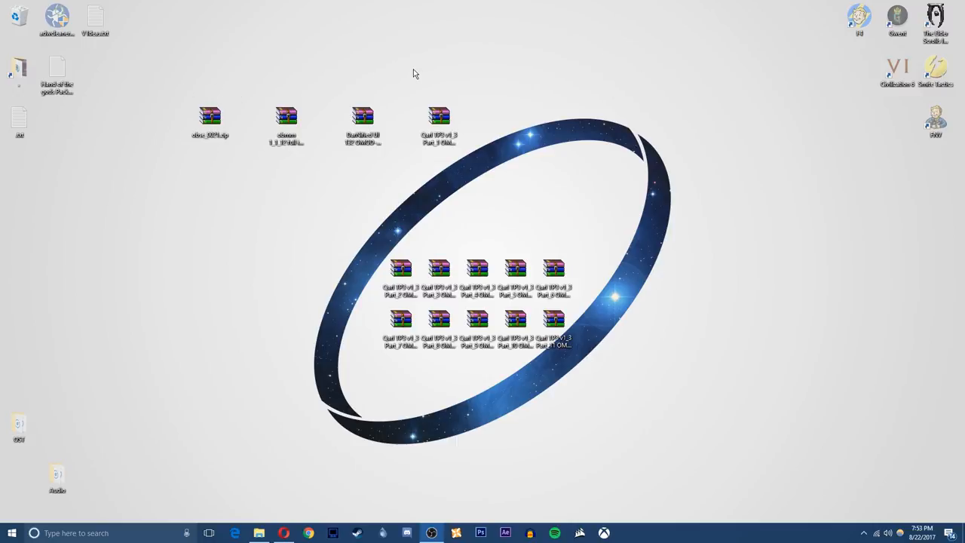
pyautogui.moveTo(322, 70)
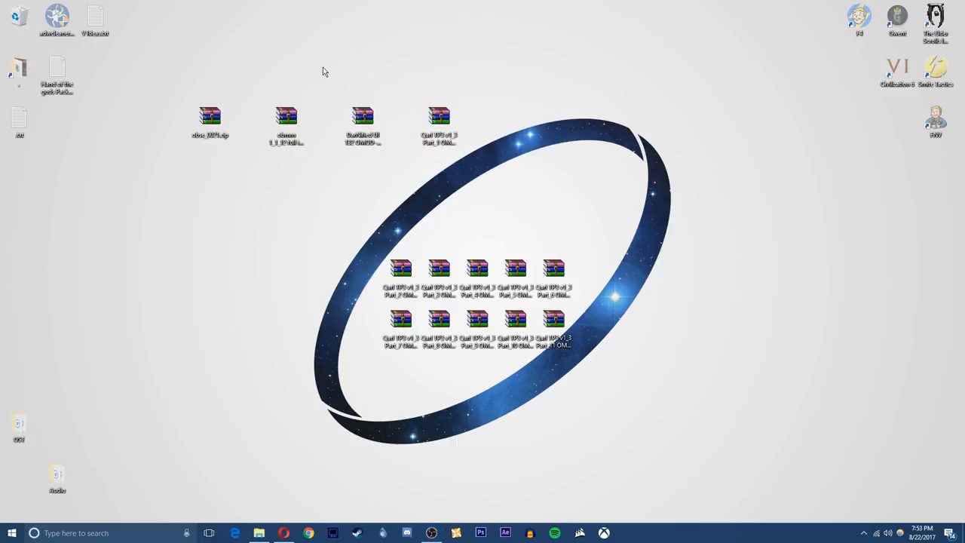
pyautogui.click(361, 121)
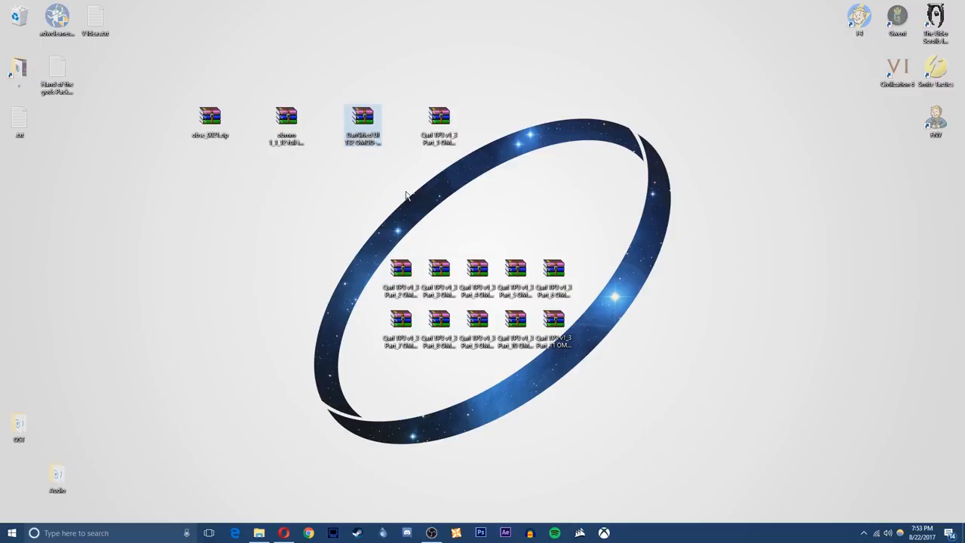
pyautogui.moveTo(406, 194); pyautogui.dragTo(336, 202)
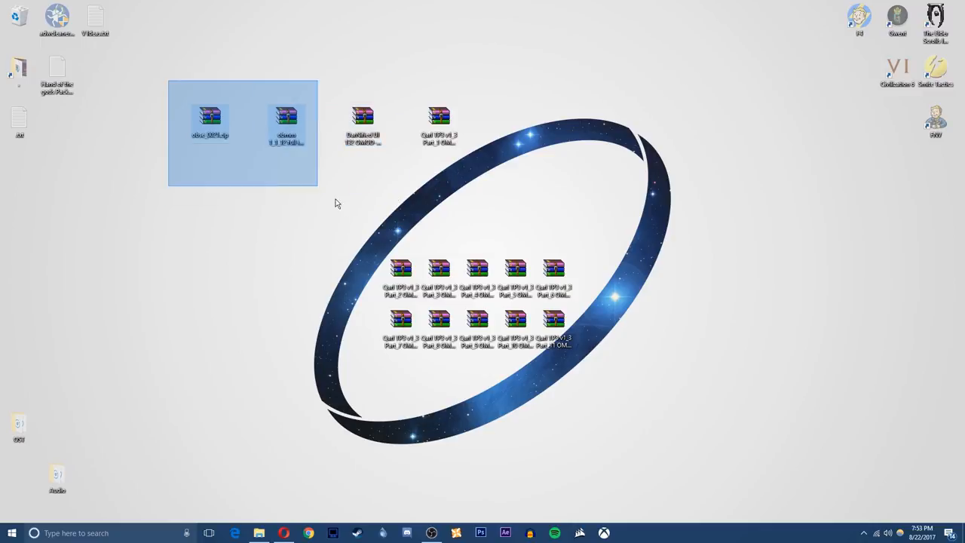
pyautogui.click(162, 87)
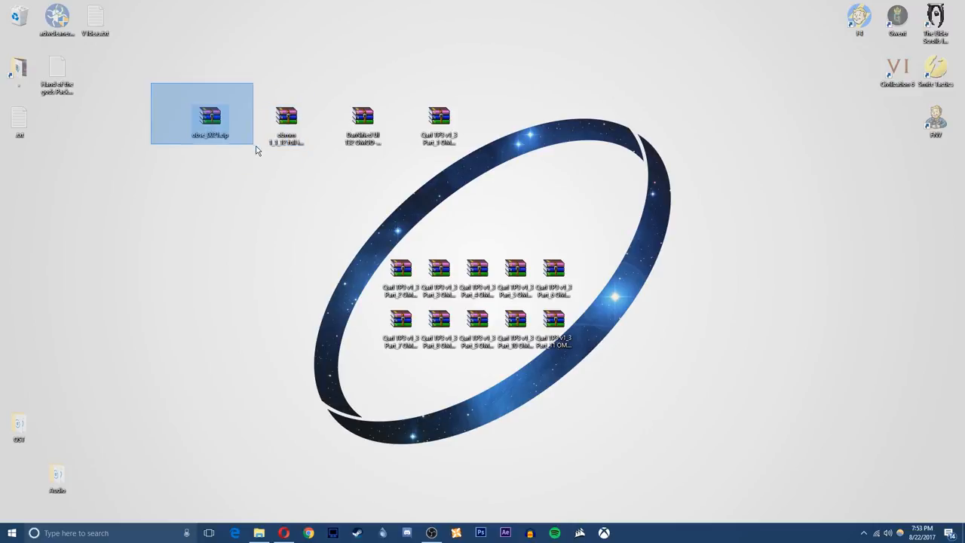
pyautogui.click(286, 120)
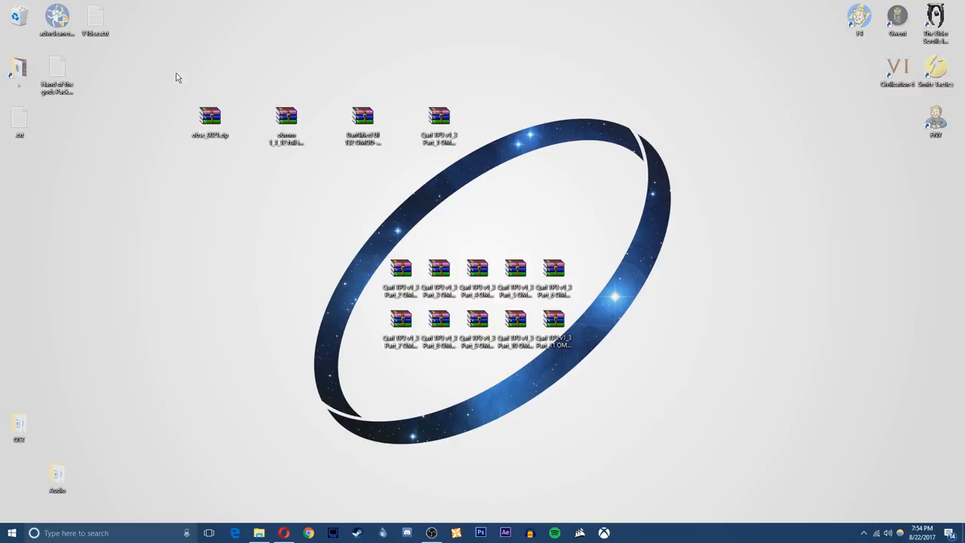
pyautogui.moveTo(167, 95)
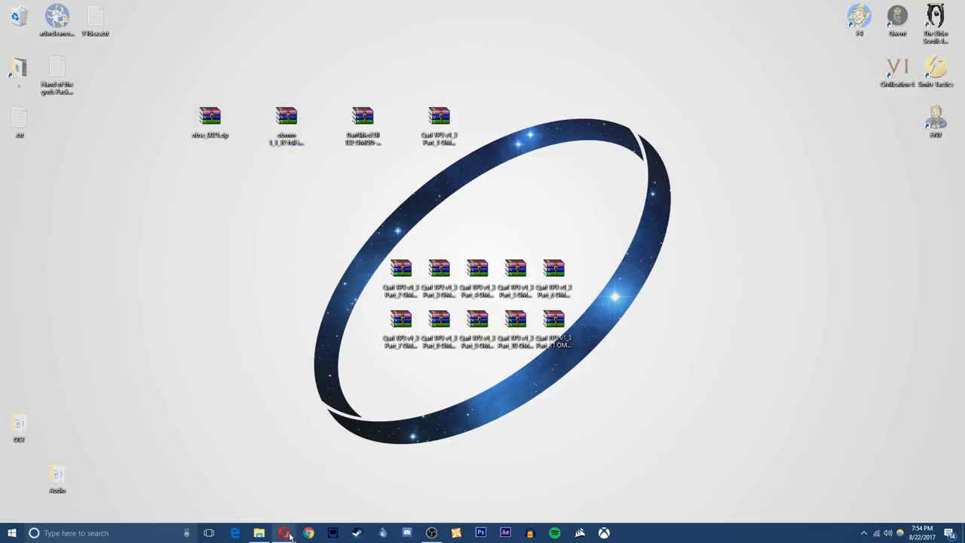
pyautogui.click(284, 533)
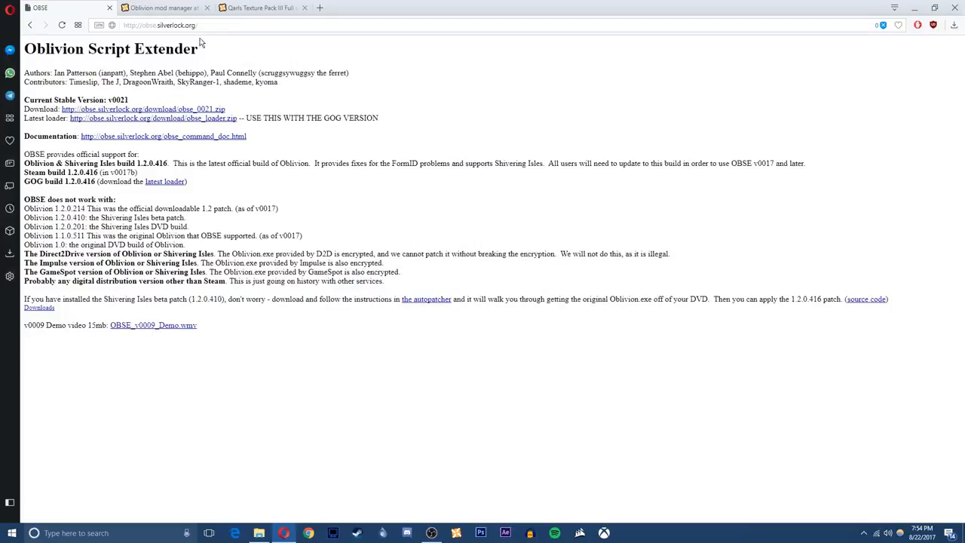
pyautogui.click(161, 25)
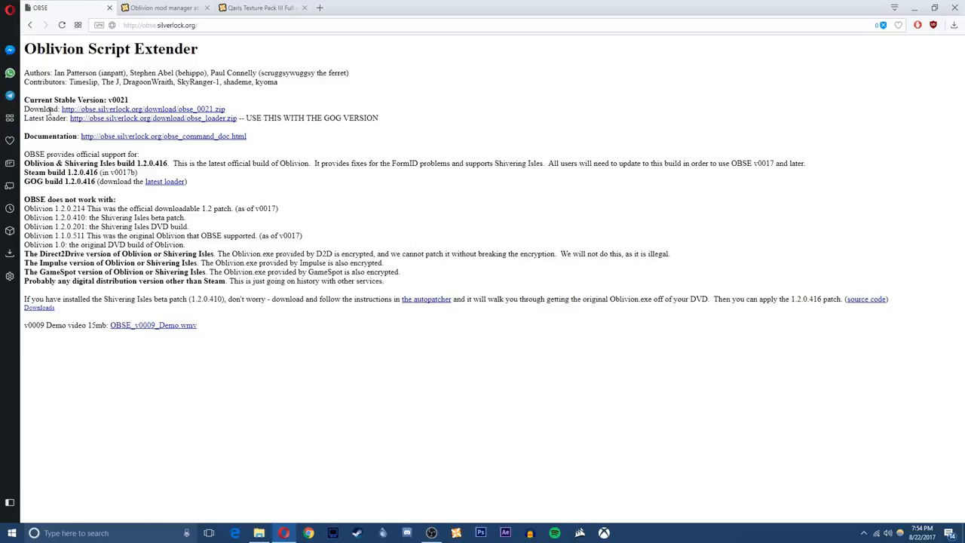
pyautogui.tripleClick(124, 109)
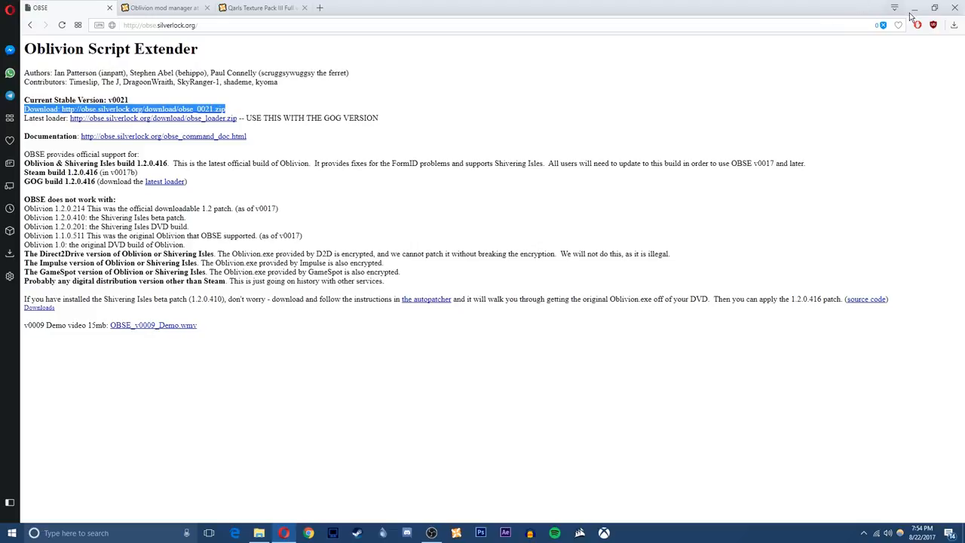
pyautogui.click(913, 8)
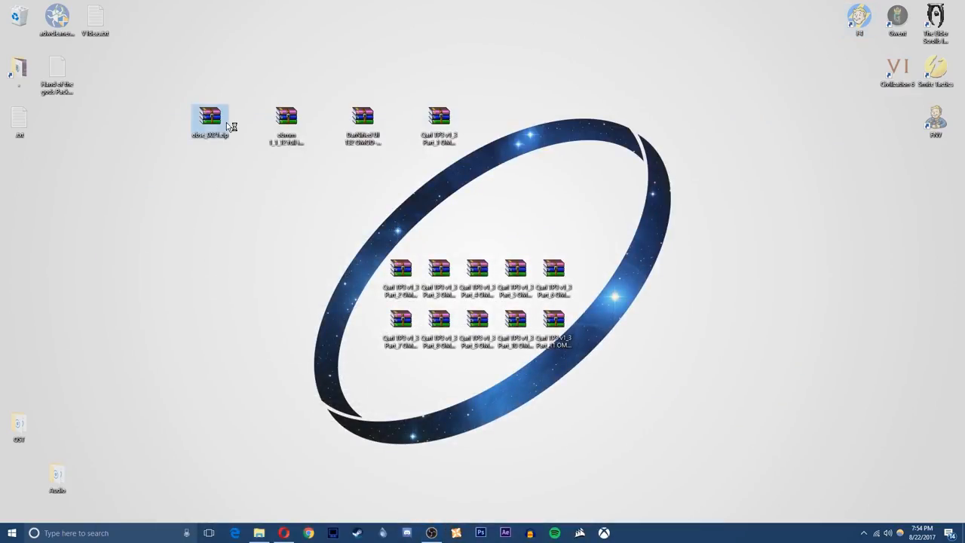
# Open obse_0021.zip and extract its files into the Oblivion game folder.
pyautogui.doubleClick(209, 117)
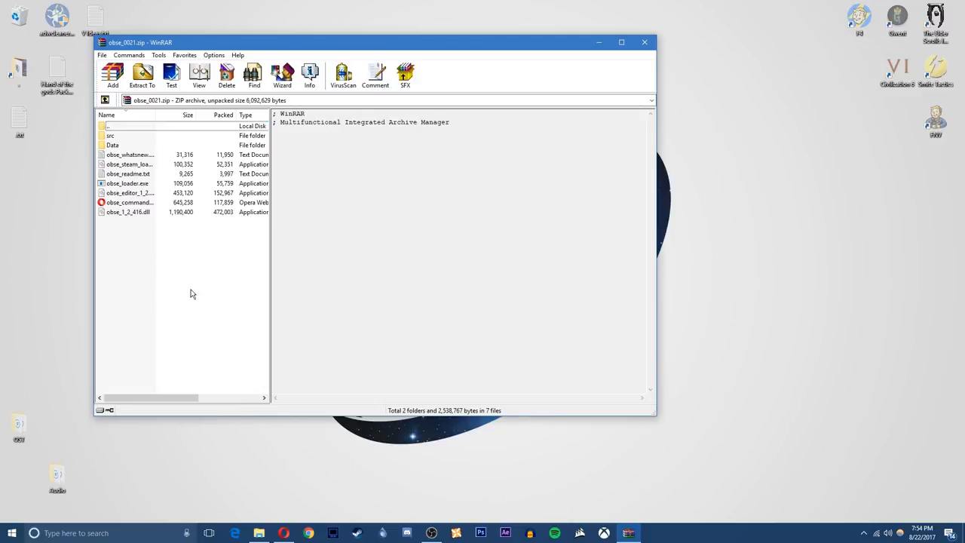
pyautogui.rightClick(783, 164)
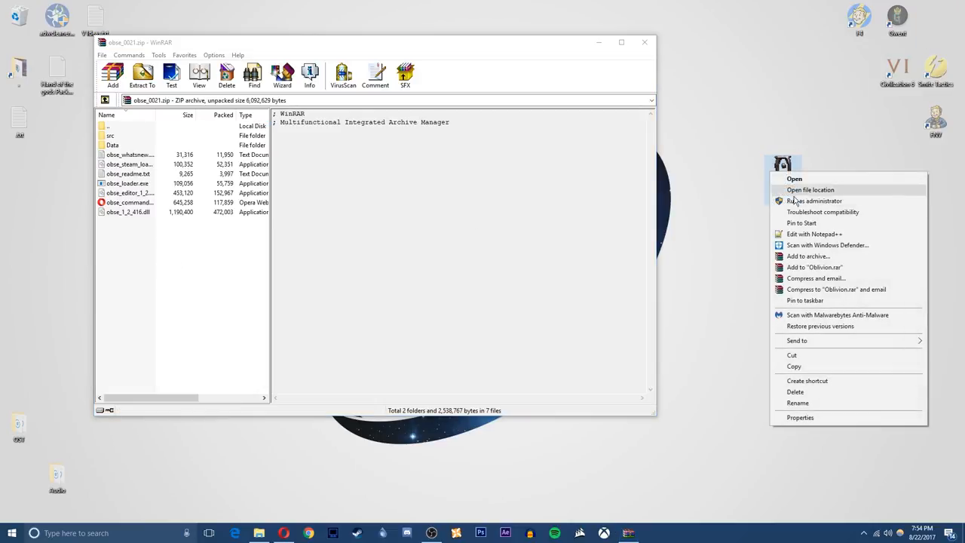
pyautogui.click(811, 189)
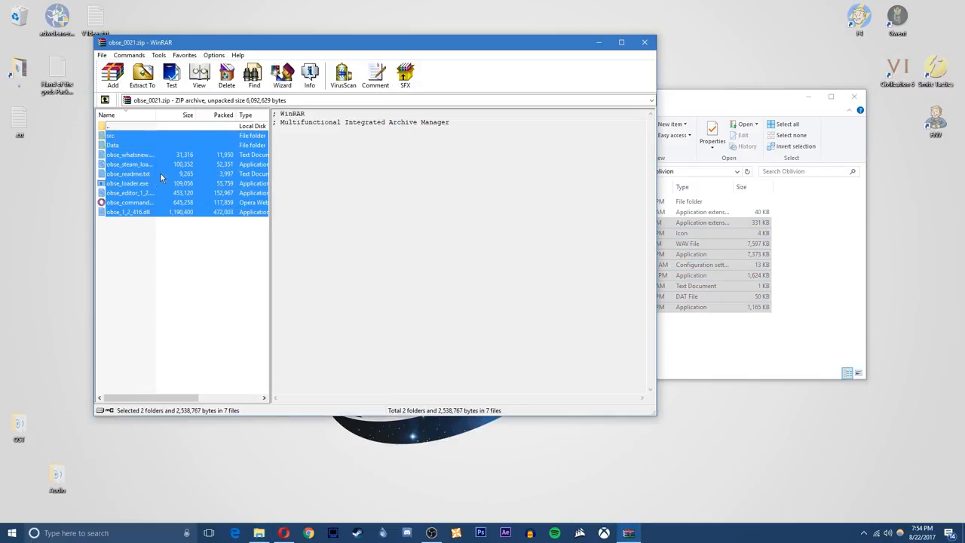
pyautogui.click(143, 76)
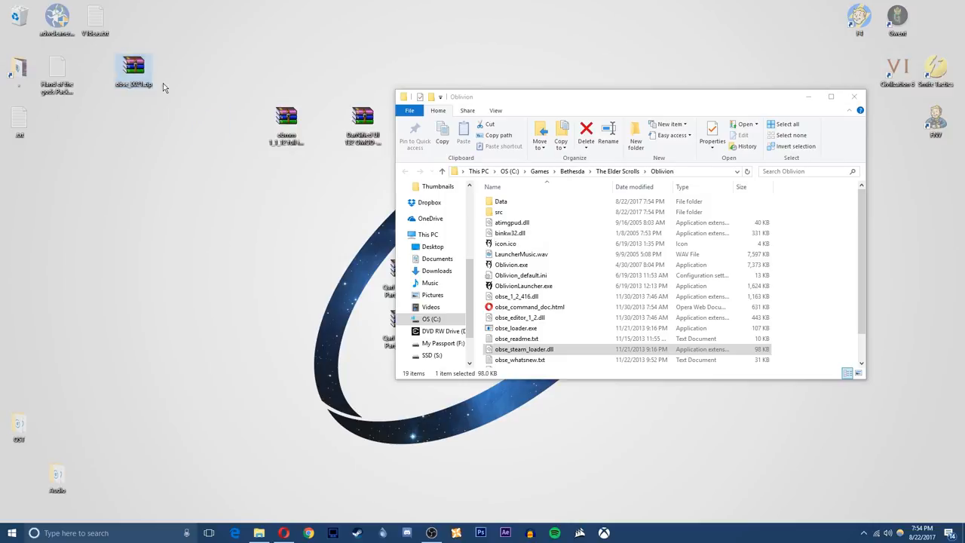
pyautogui.moveTo(562, 260)
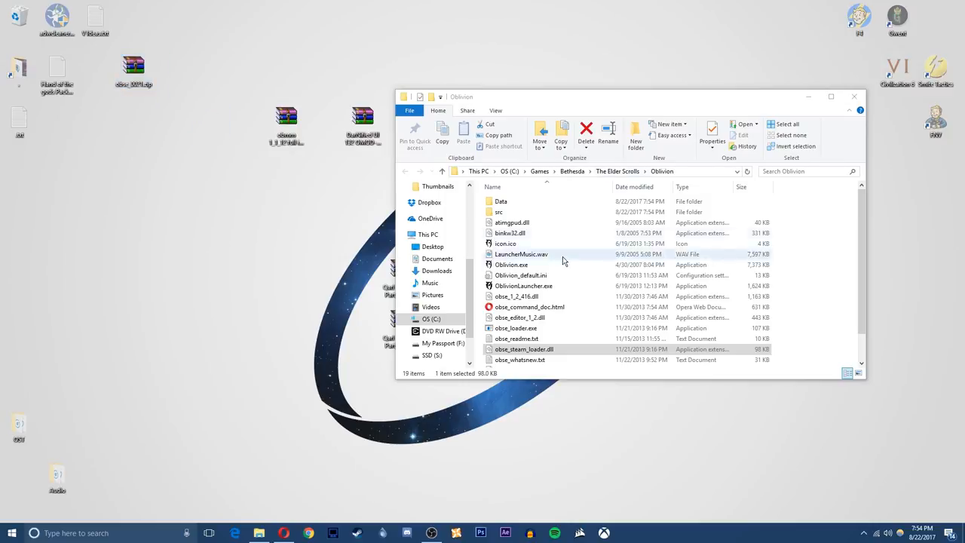
pyautogui.scroll(-3)
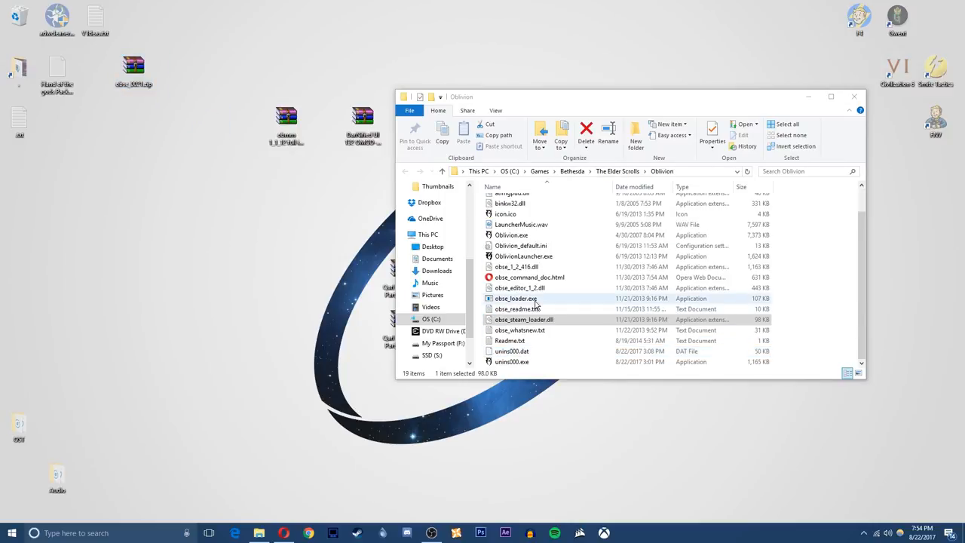
pyautogui.click(516, 298)
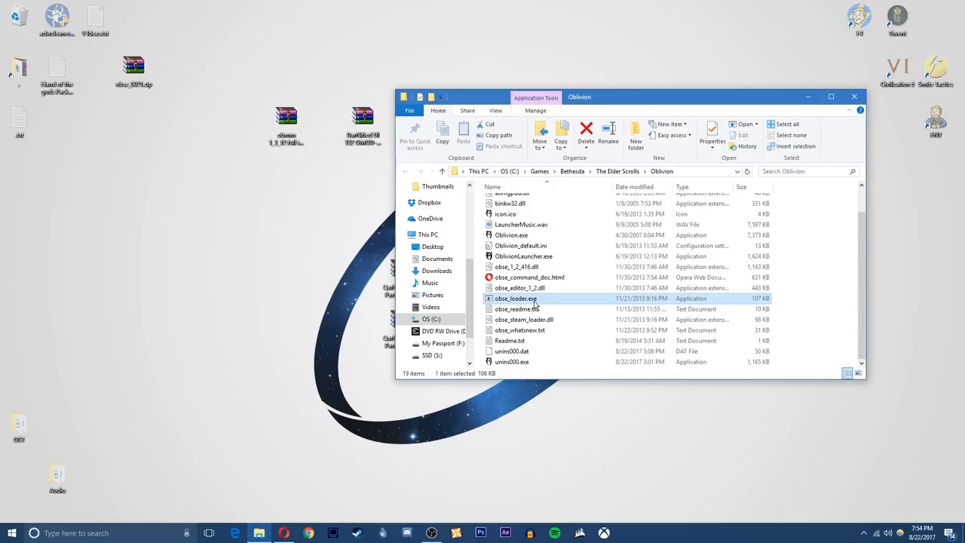
# Send obse_loader.exe to the desktop as a shortcut, delete the old Oblivion shortcut, and start renaming.
pyautogui.rightClick(515, 298)
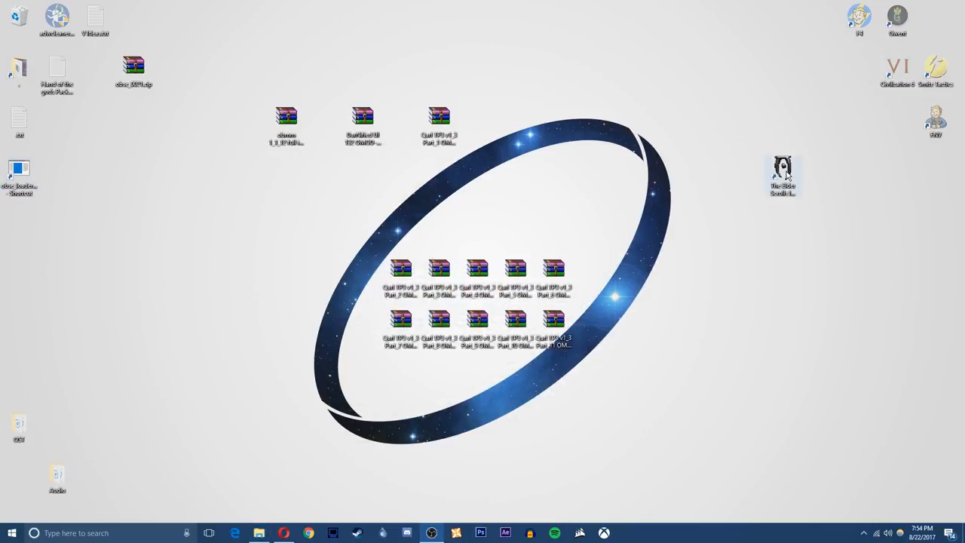
pyautogui.moveTo(782, 177); pyautogui.dragTo(171, 181)
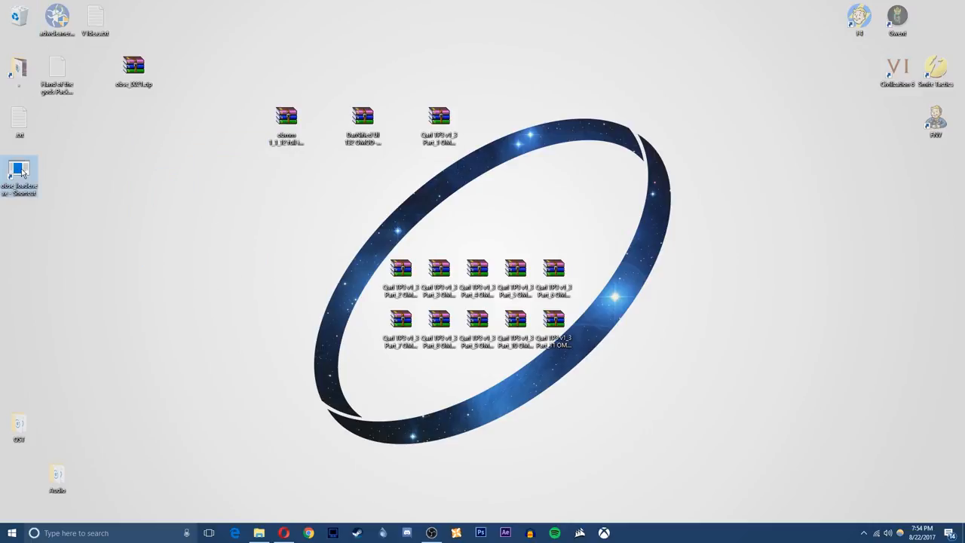
pyautogui.click(19, 169)
pyautogui.write('Oblivion')
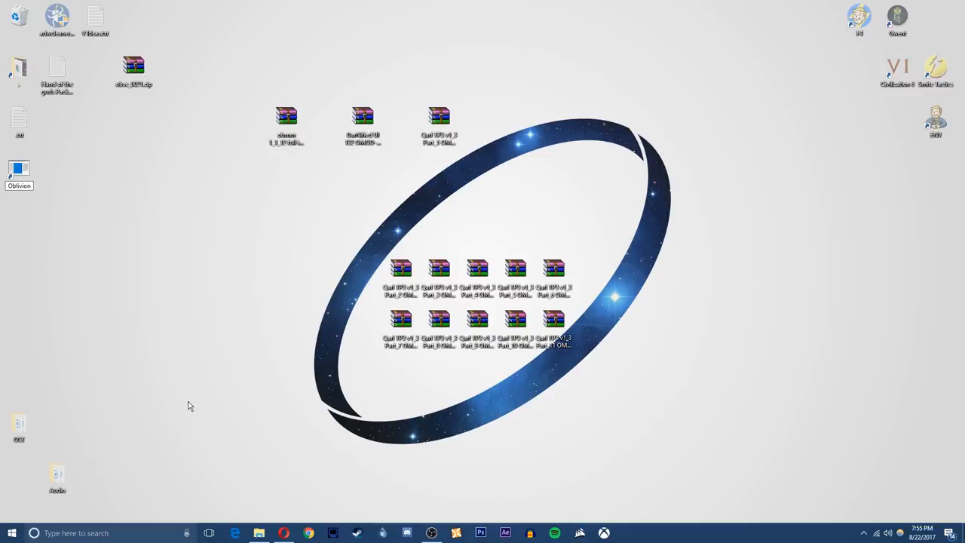
# Give the shortcut the Oblivion game icon from the Bethesda folder and move it top-right.
pyautogui.rightClick(19, 170)
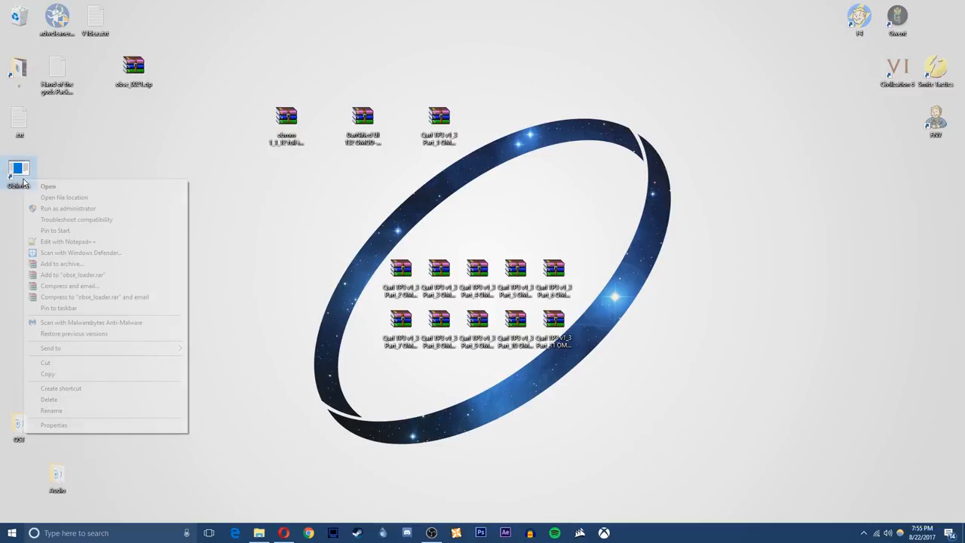
pyautogui.click(53, 424)
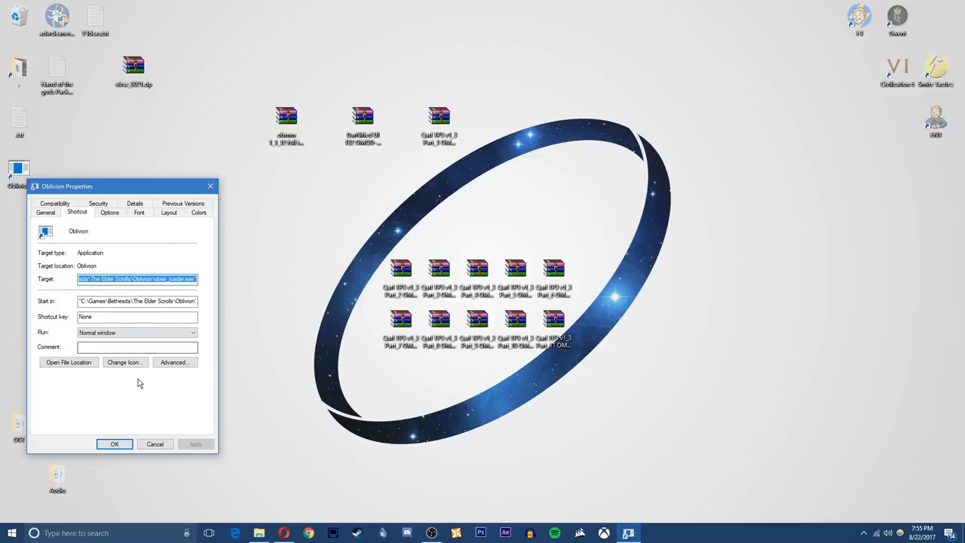
pyautogui.click(124, 362)
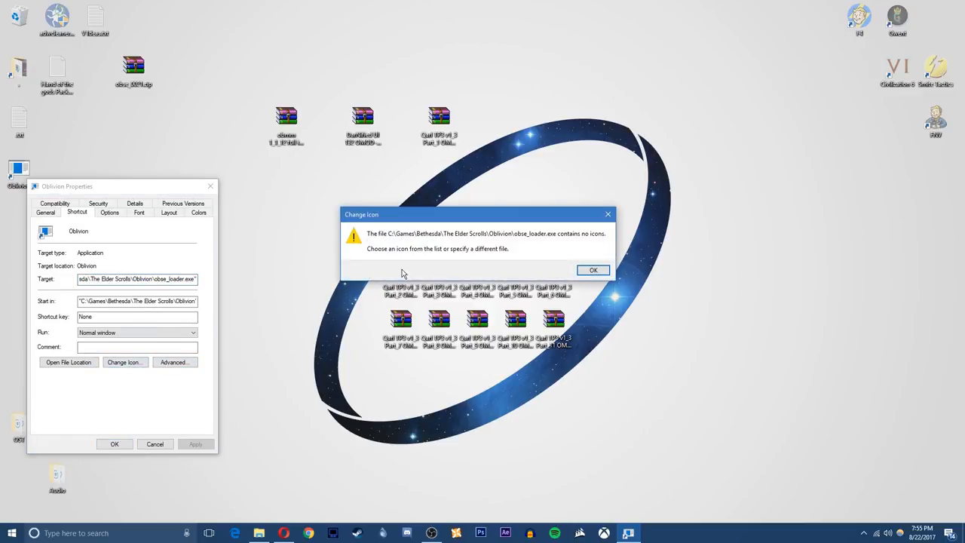
pyautogui.click(593, 270)
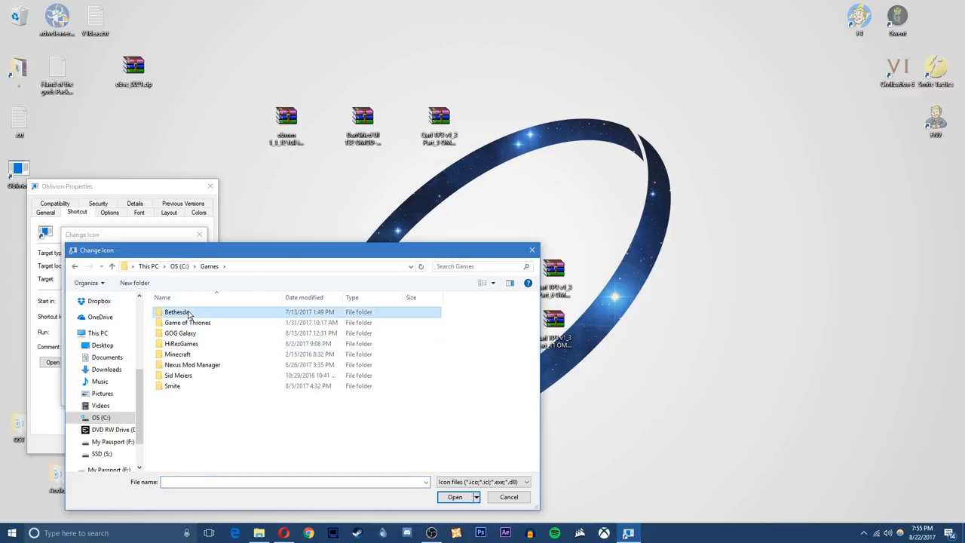
pyautogui.doubleClick(177, 311)
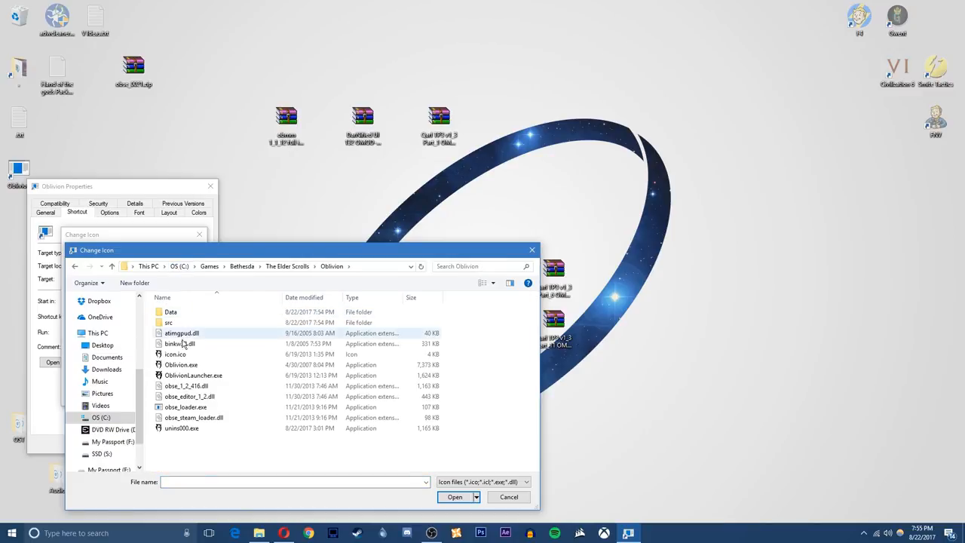
pyautogui.click(175, 354)
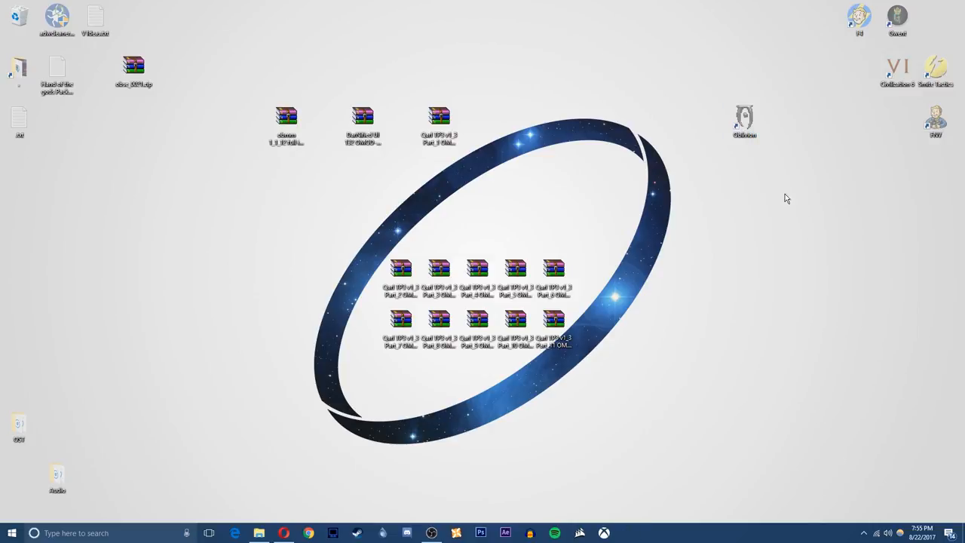
pyautogui.moveTo(744, 120); pyautogui.dragTo(935, 170)
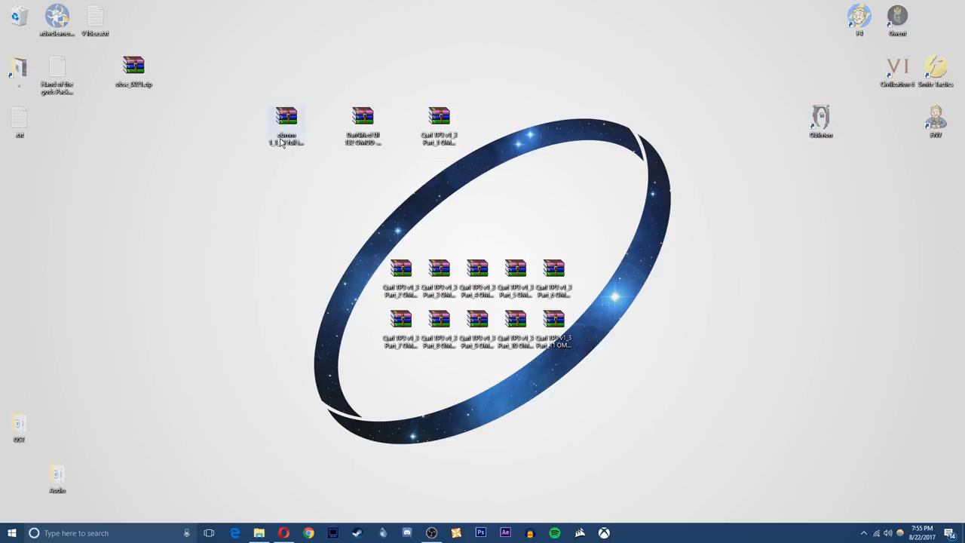
# Open the mod manager installer zip and show the Nexus mod manager Files tab.
pyautogui.doubleClick(285, 125)
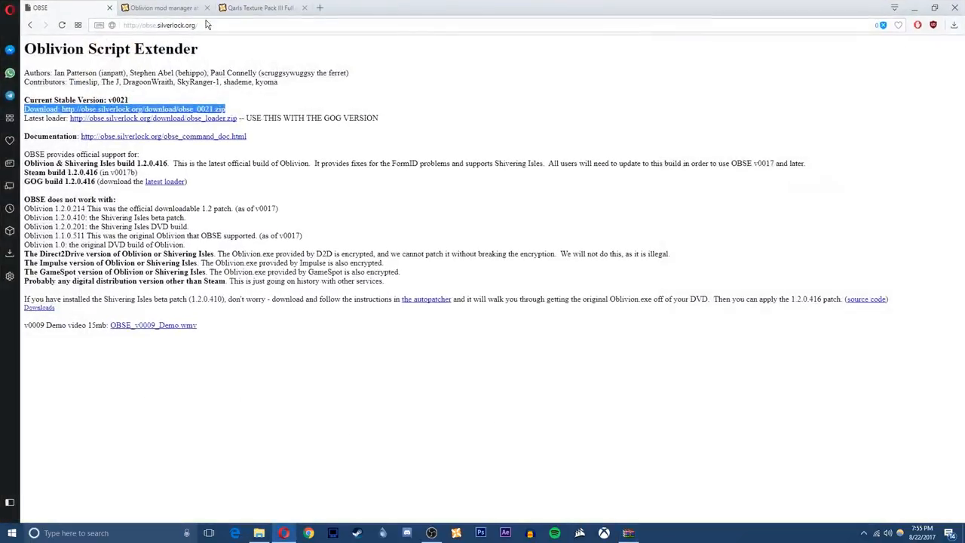
pyautogui.click(162, 8)
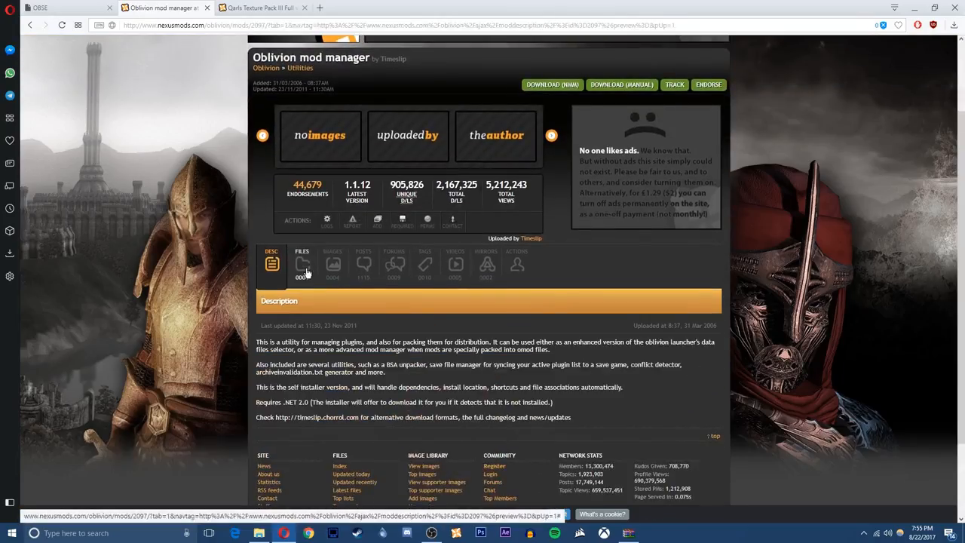
pyautogui.click(301, 264)
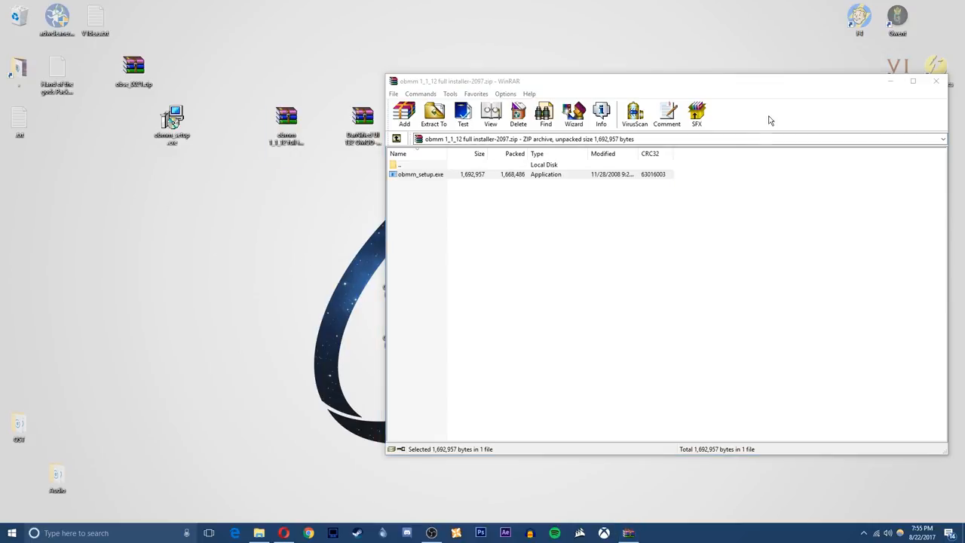
# Close WinRAR and install Oblivion Mod Manager into the Oblivion folder, skipping the help file.
pyautogui.click(936, 81)
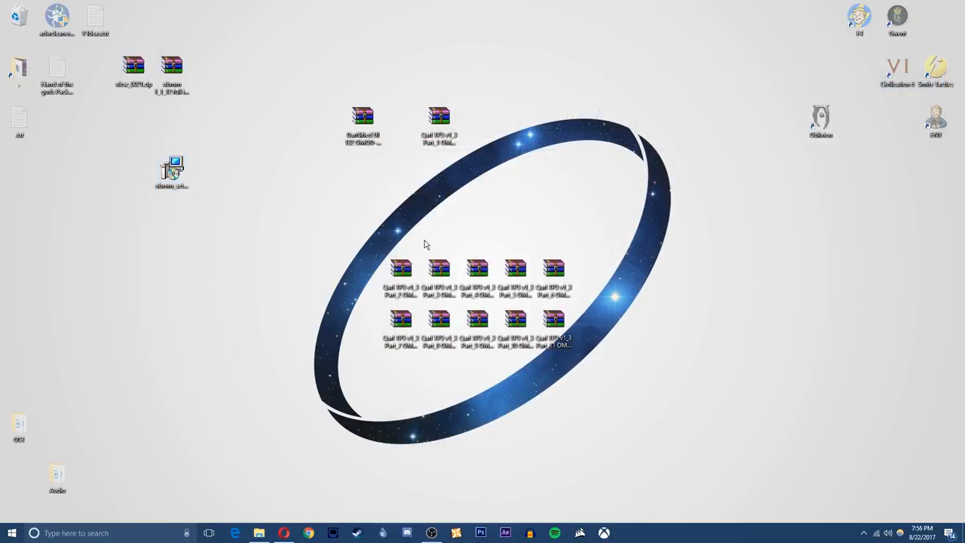
pyautogui.doubleClick(171, 170)
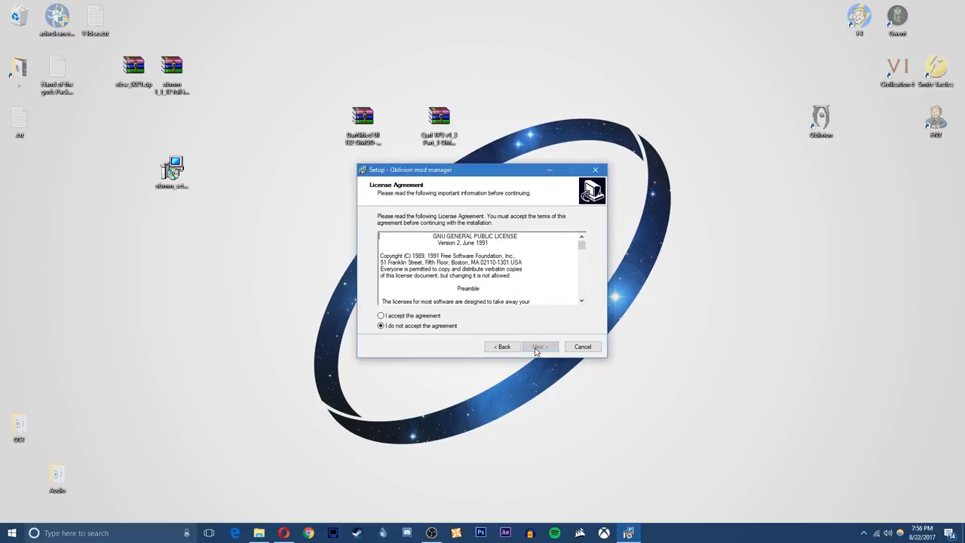
pyautogui.click(537, 346)
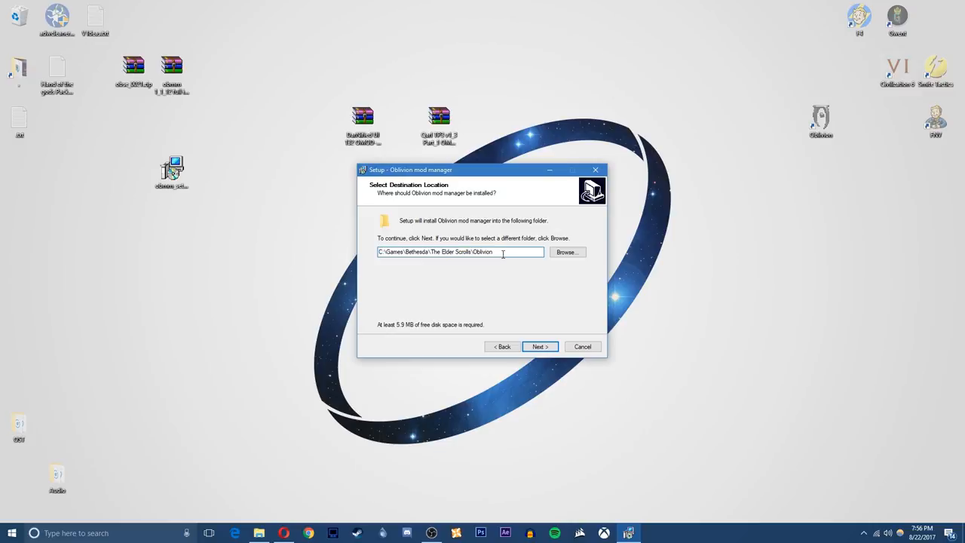
pyautogui.click(539, 346)
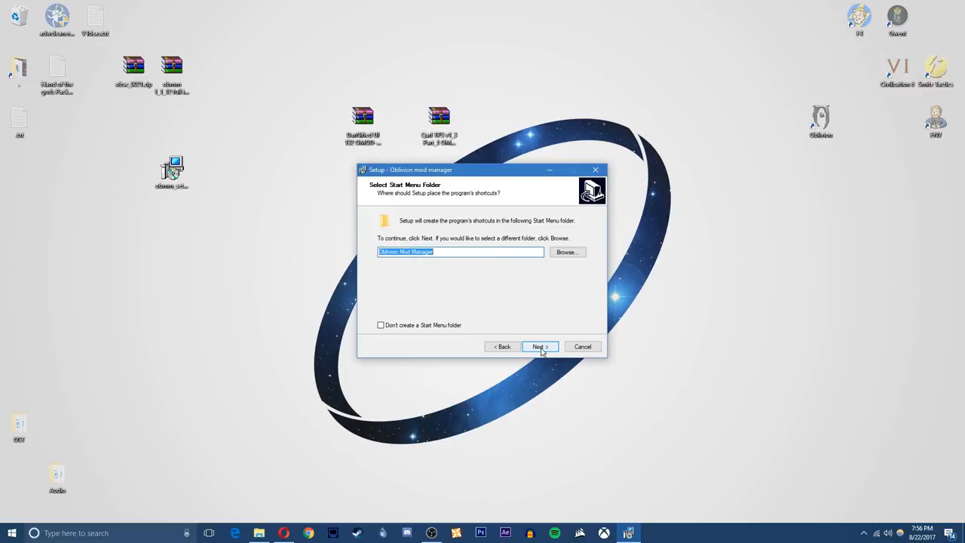
pyautogui.click(539, 346)
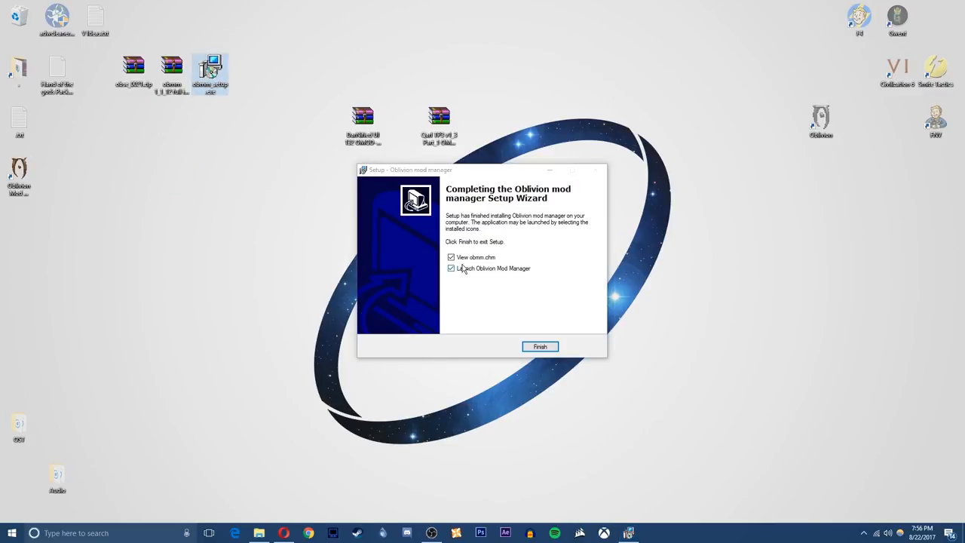
pyautogui.click(451, 257)
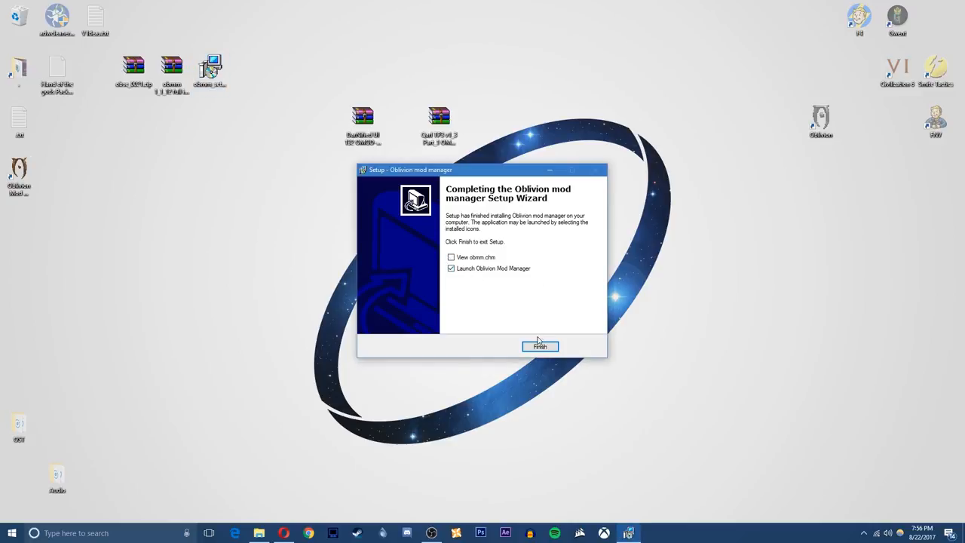
pyautogui.click(540, 346)
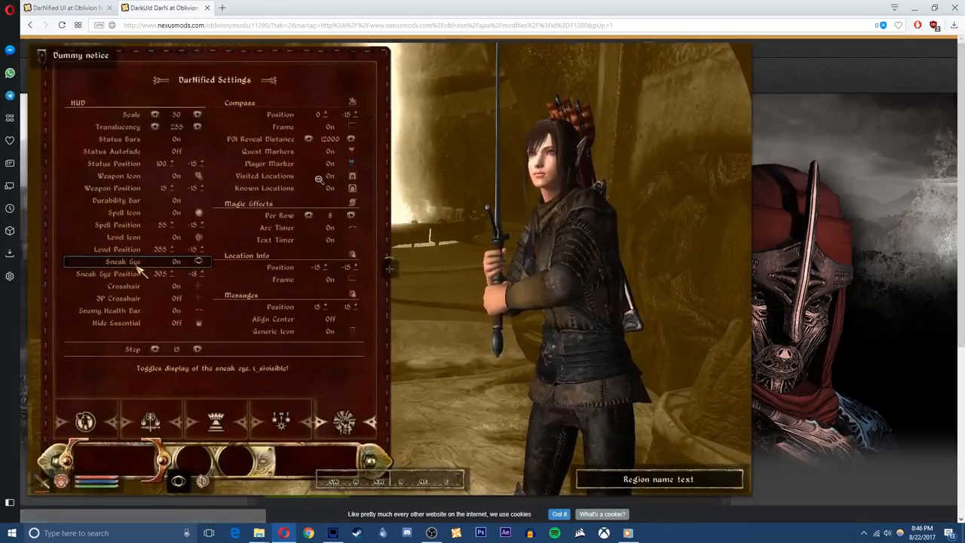
pyautogui.moveTo(409, 180)
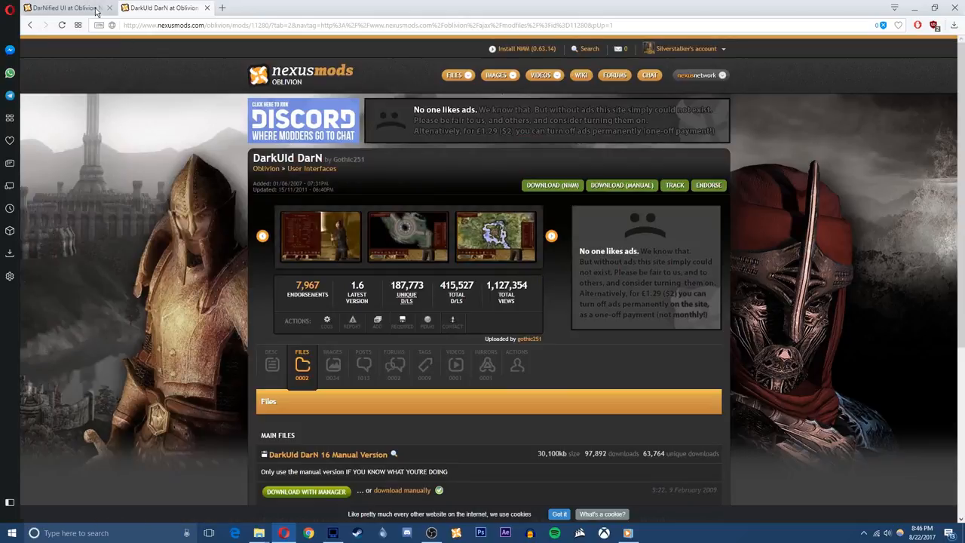
# Highlight the DarNified UI 132 OMOD file and scroll to the DarkUId DarN OMOD version.
pyautogui.click(60, 7)
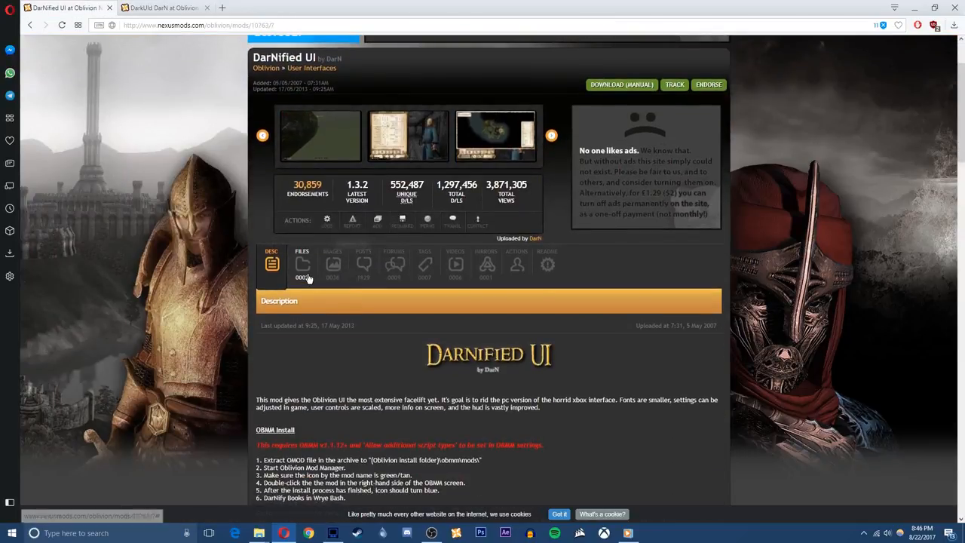
pyautogui.click(301, 263)
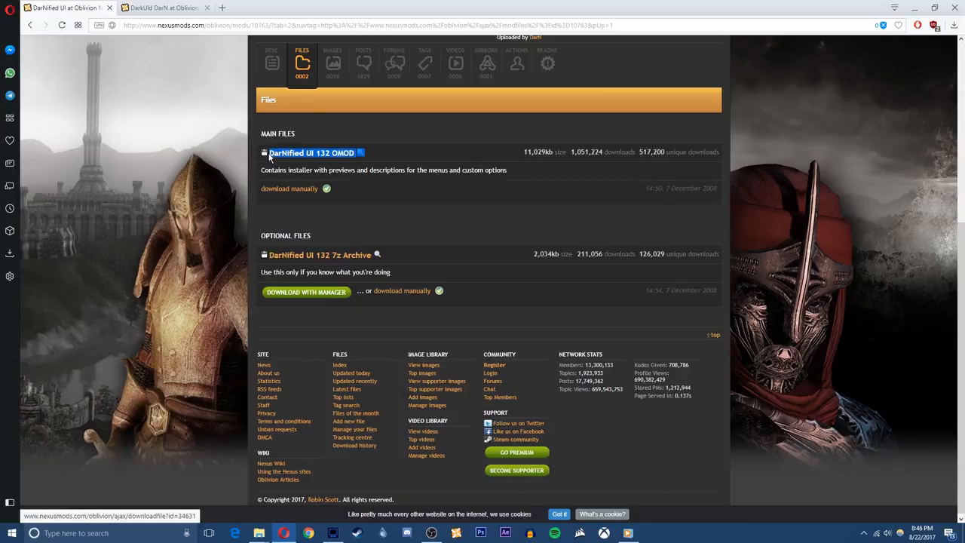
pyautogui.doubleClick(311, 152)
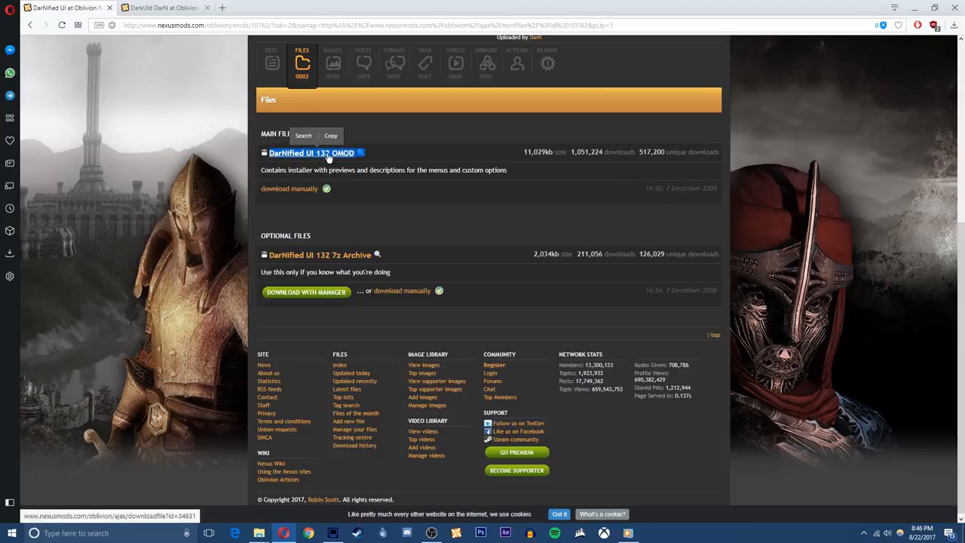
pyautogui.click(162, 7)
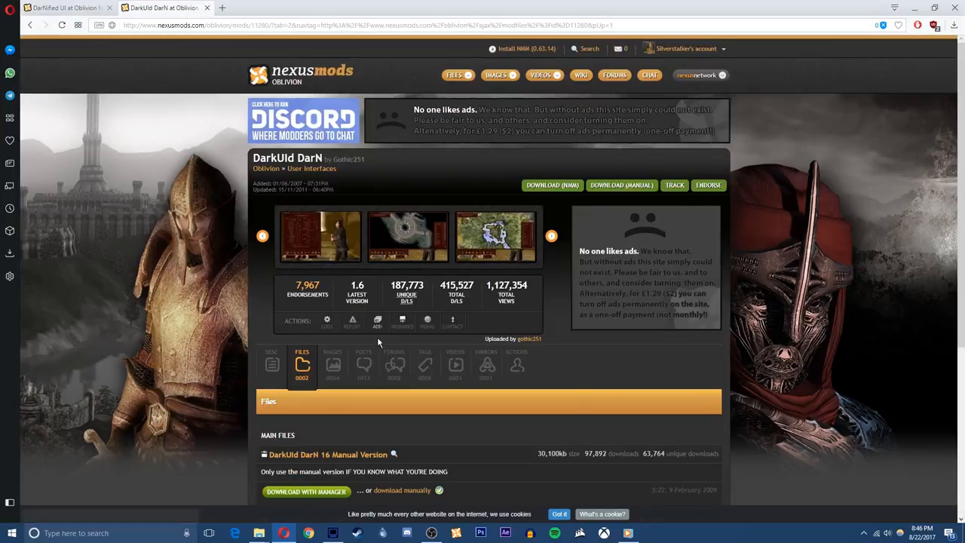
pyautogui.scroll(-3)
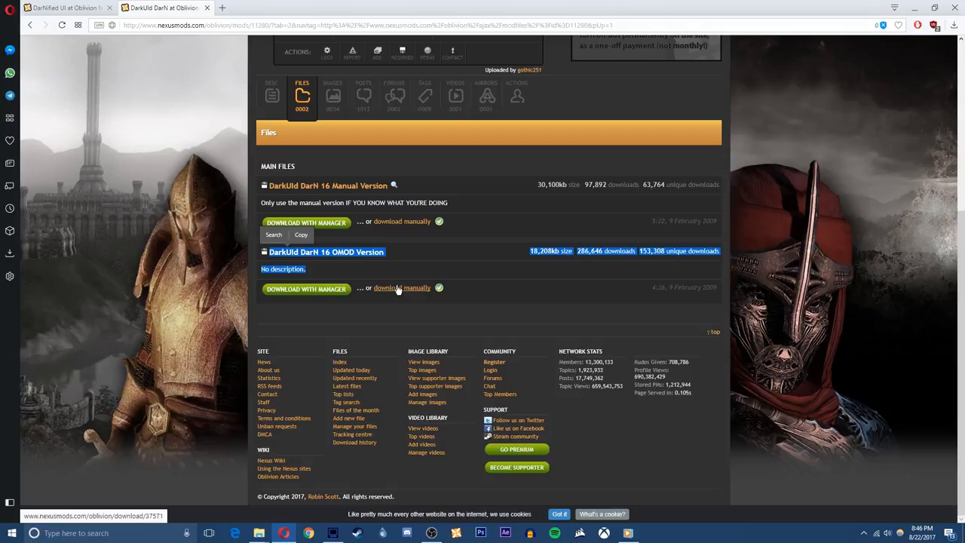
pyautogui.moveTo(350, 215)
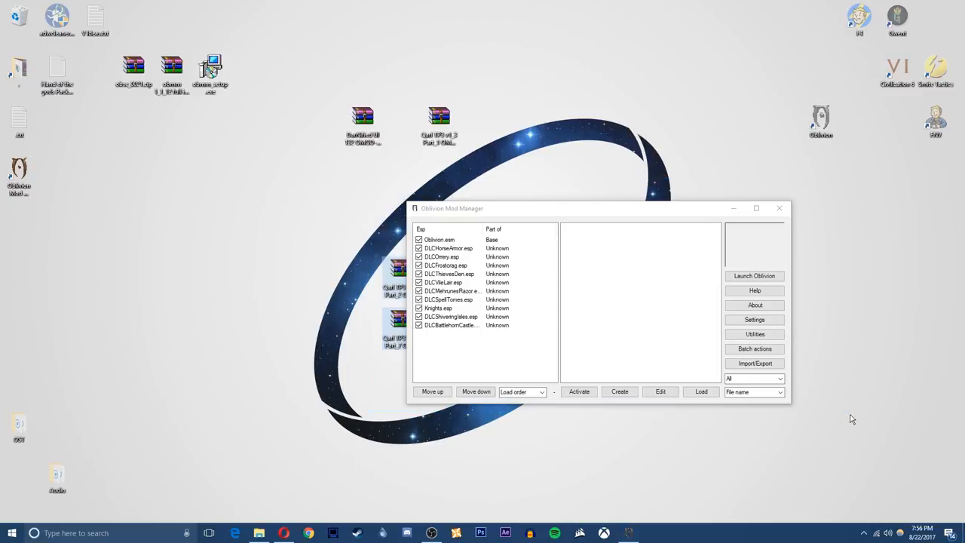
pyautogui.moveTo(468, 141)
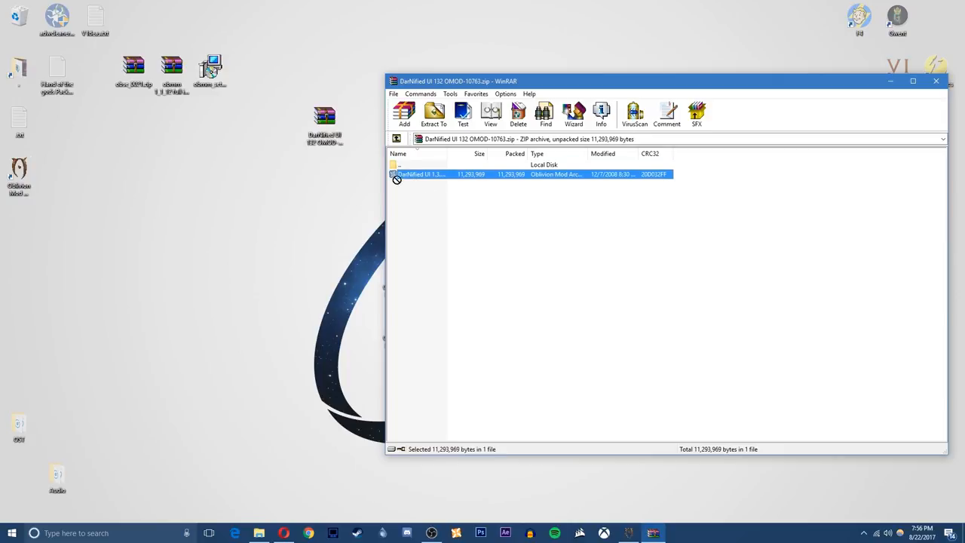
# Drag DarNified UI 1.3.2.omod from the archive onto the desktop.
pyautogui.click(434, 114)
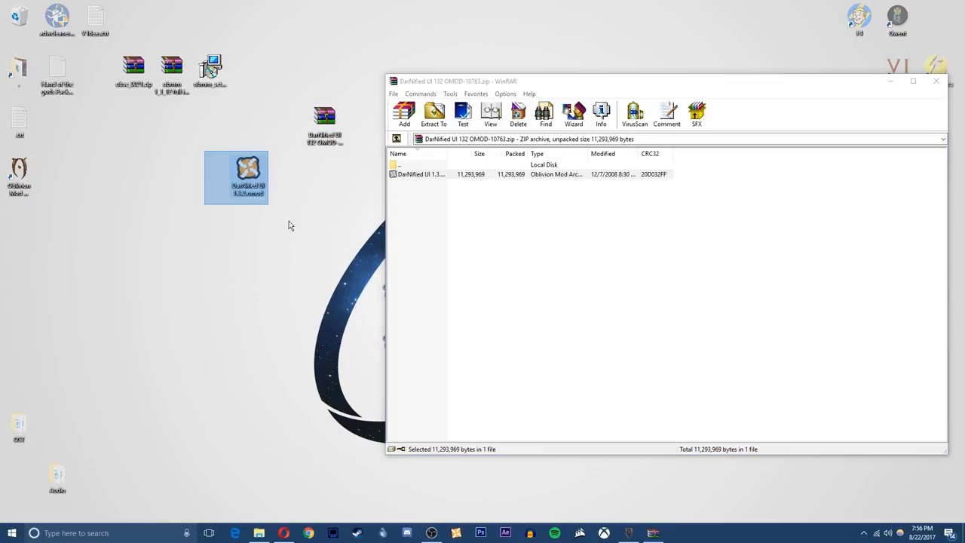
pyautogui.doubleClick(248, 173)
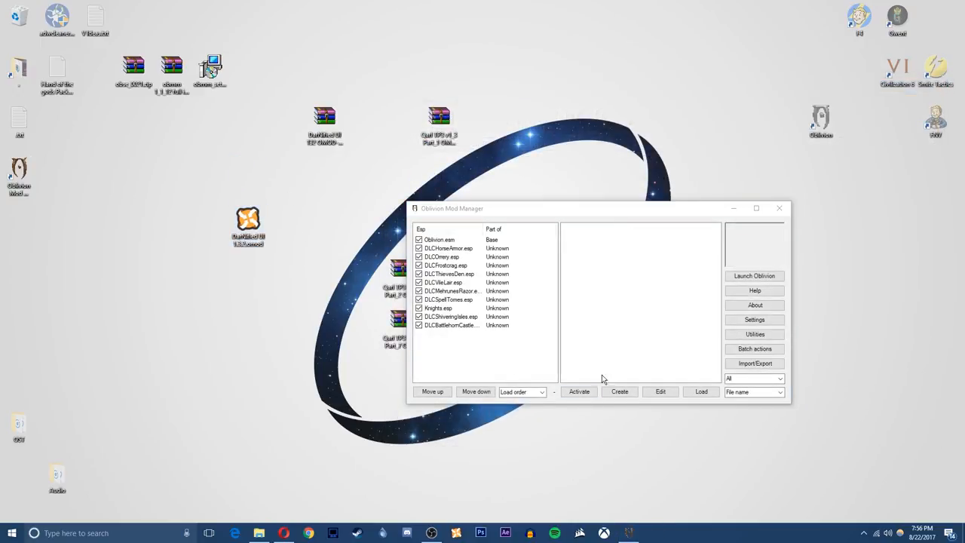
pyautogui.moveTo(660, 401)
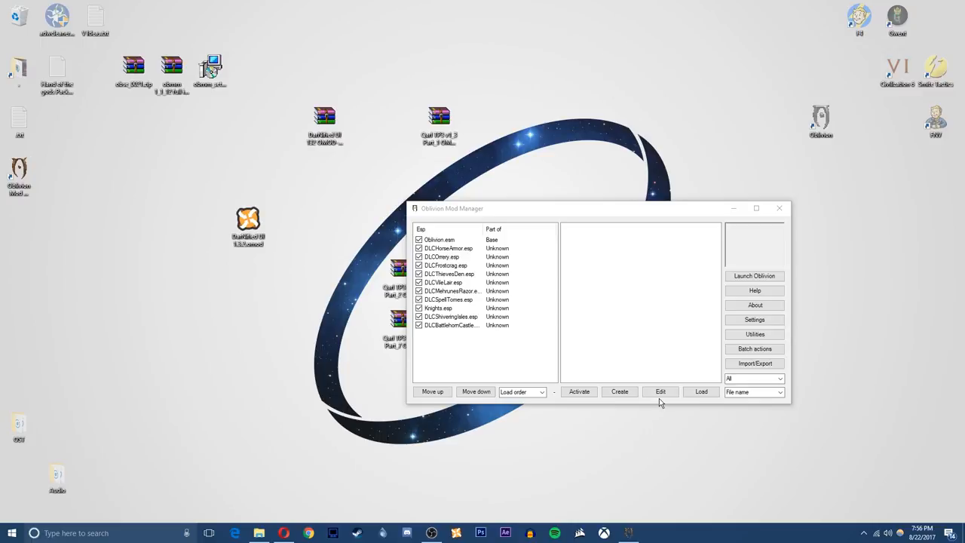
pyautogui.moveTo(701, 391)
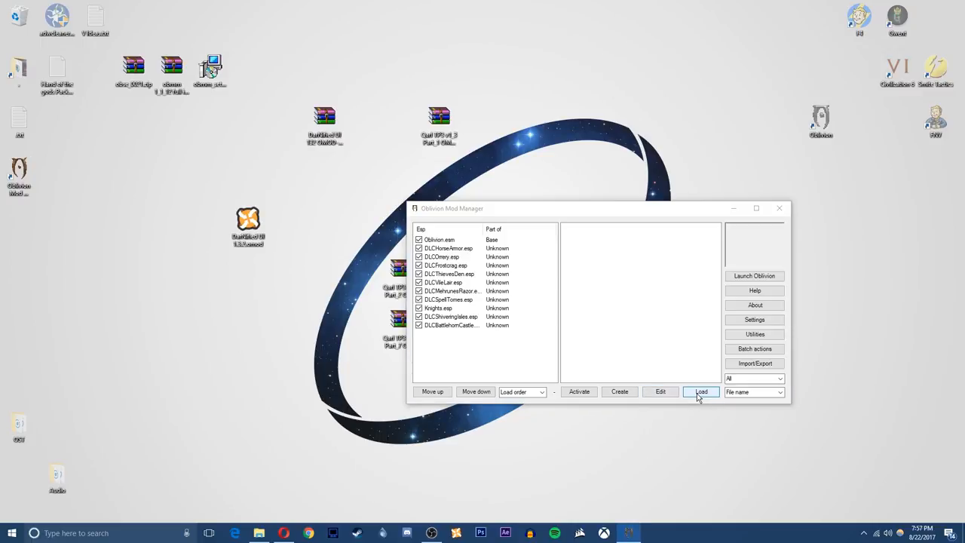
# Load DarNified UI 1.3.2.omod from the desktop into the mod list.
pyautogui.click(701, 391)
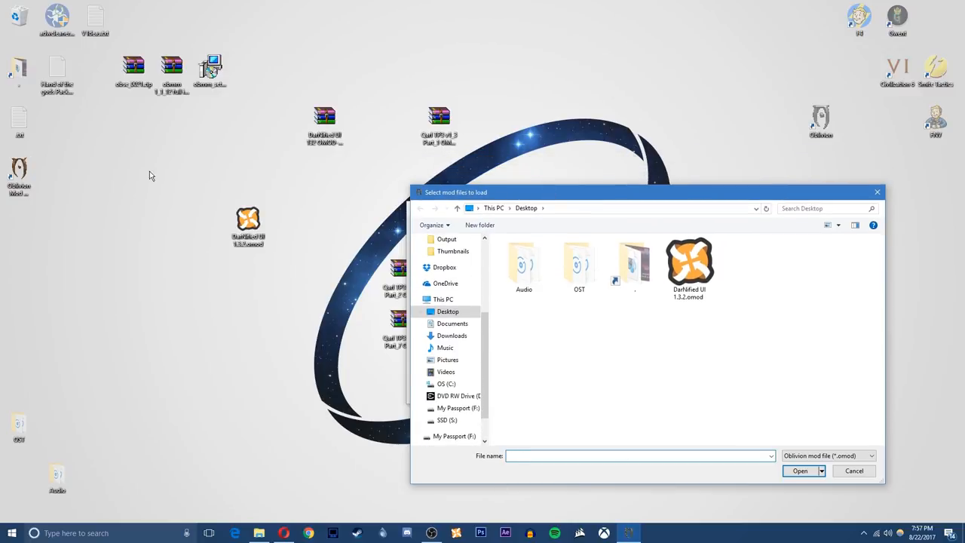
pyautogui.click(688, 264)
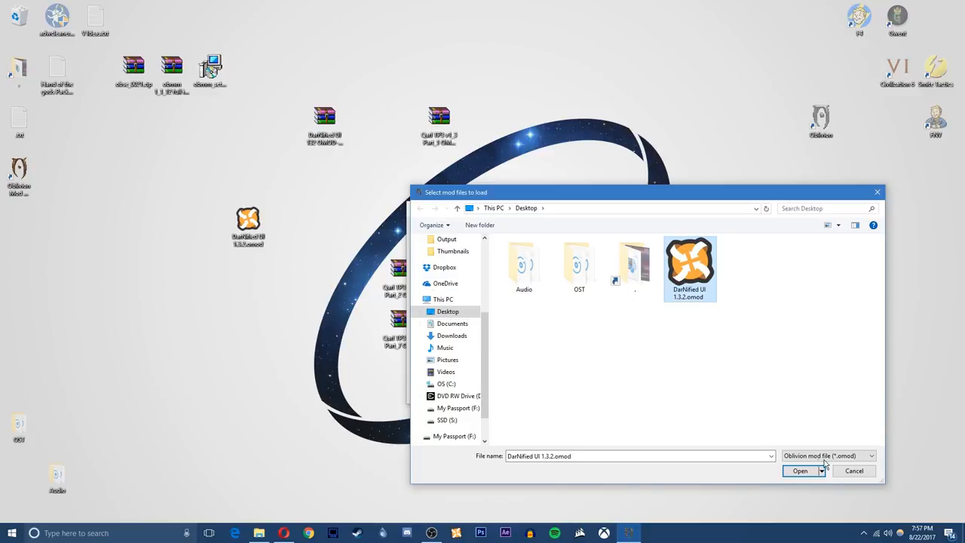
pyautogui.click(799, 470)
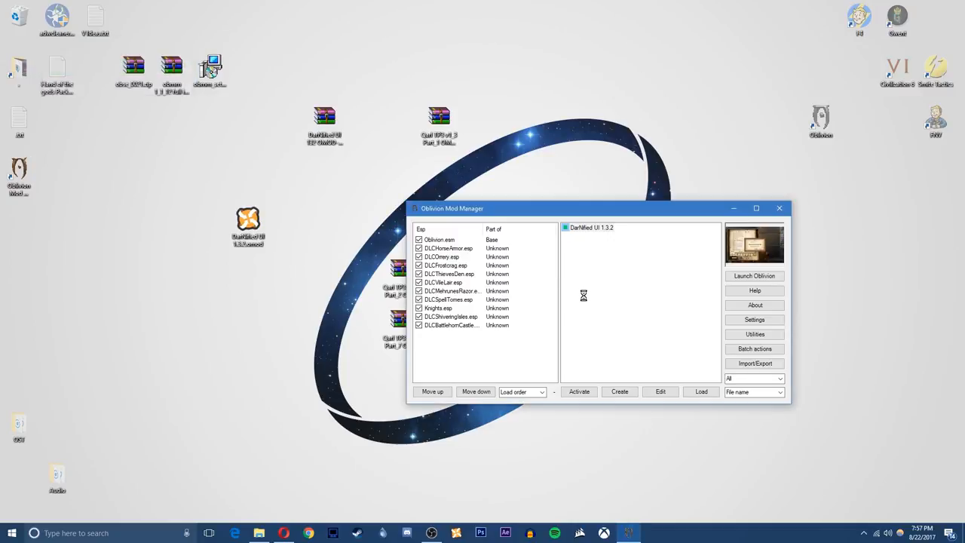
# Answer the DarNified UI installer's name prompt with '1'.
pyautogui.click(619, 390)
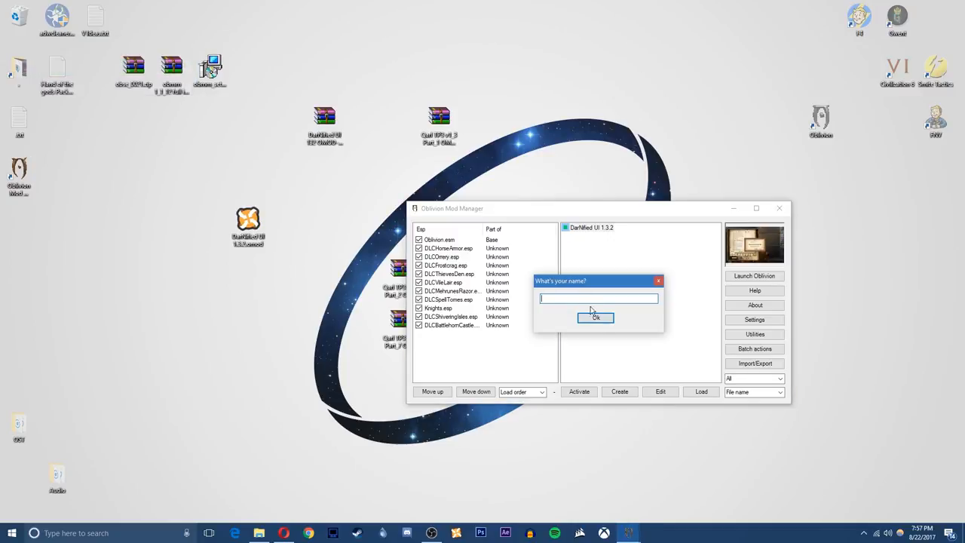
pyautogui.write('1')
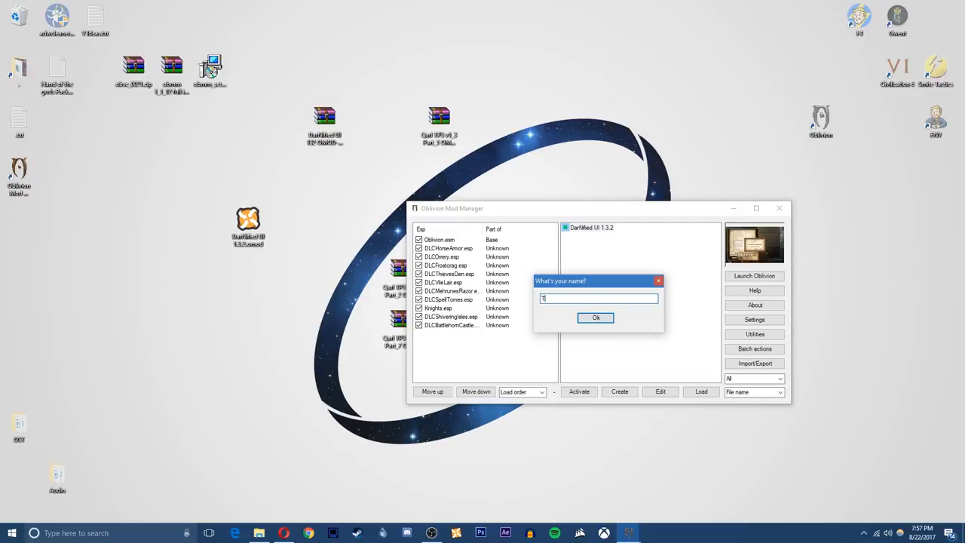
pyautogui.click(596, 318)
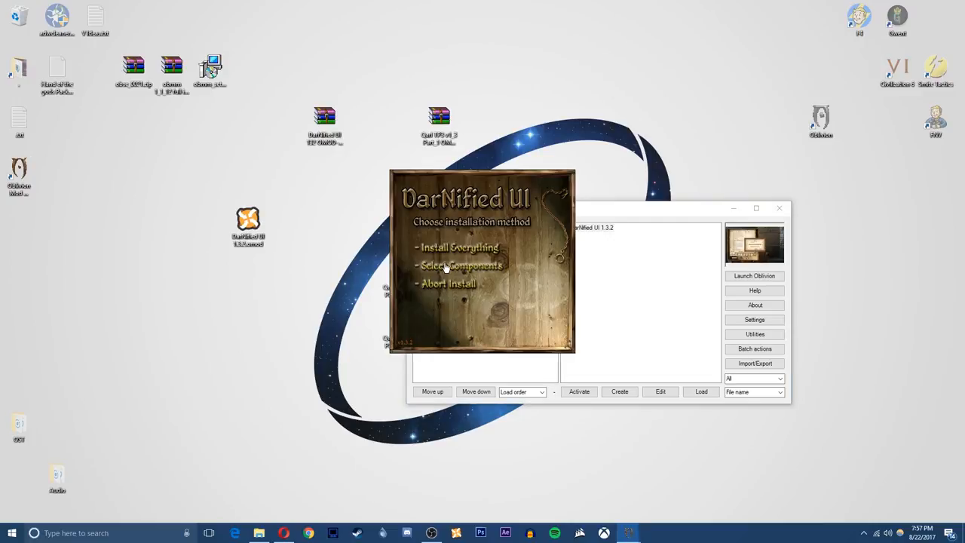
pyautogui.moveTo(471, 269)
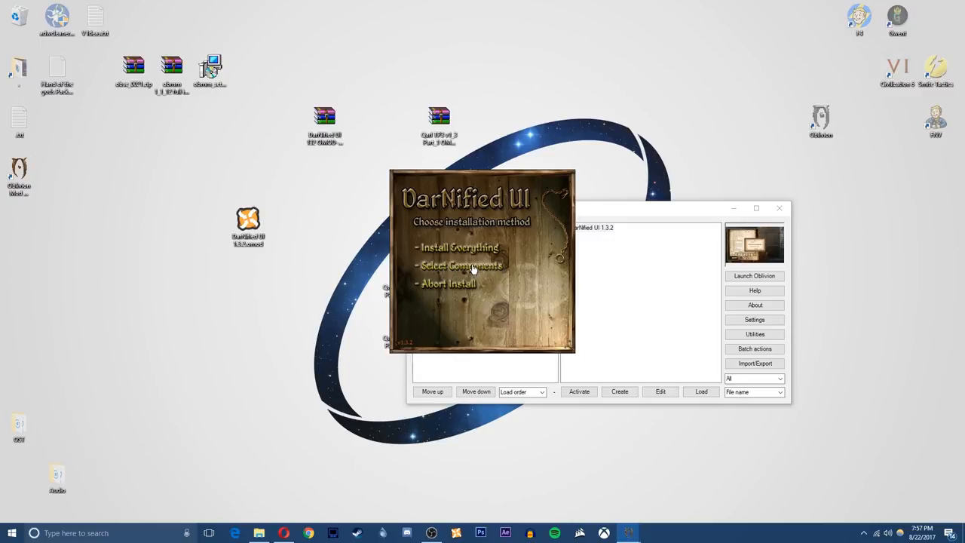
# Select the menu components, from Repair Menu through SleepWait Menu, and accept custom options.
pyautogui.click(462, 265)
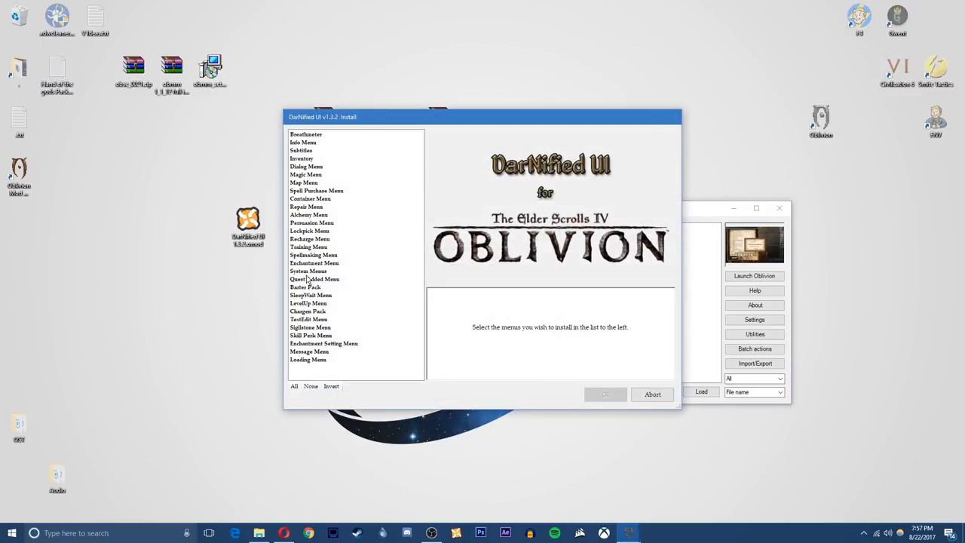
pyautogui.click(310, 294)
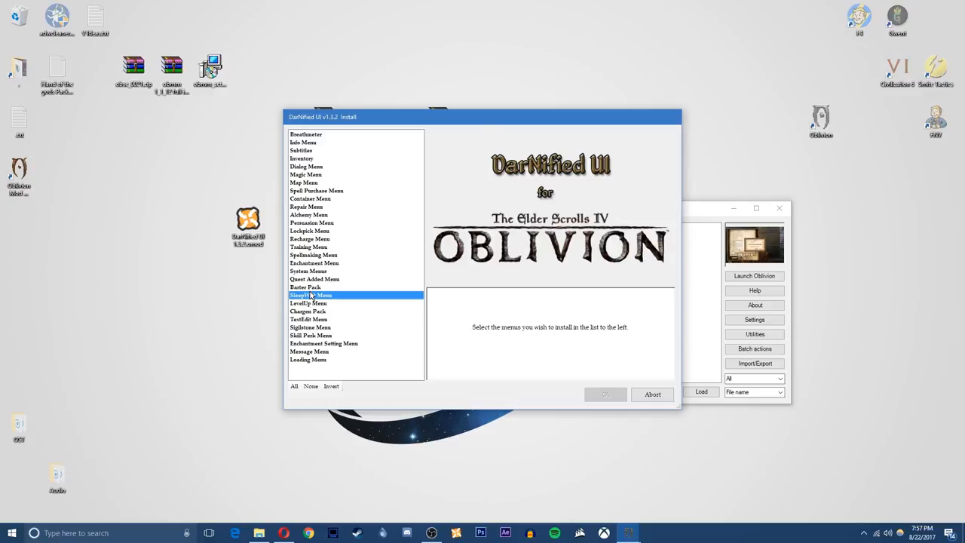
pyautogui.click(306, 207)
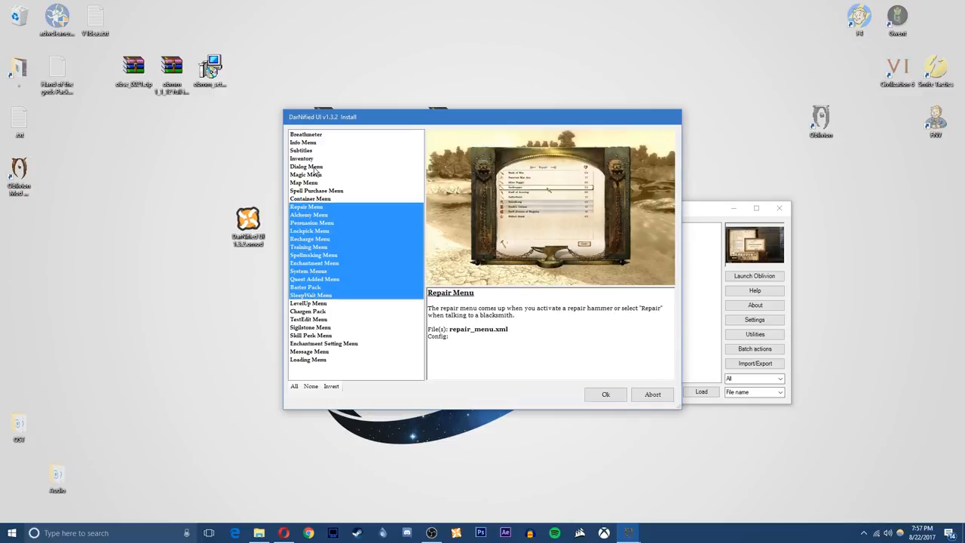
pyautogui.click(306, 166)
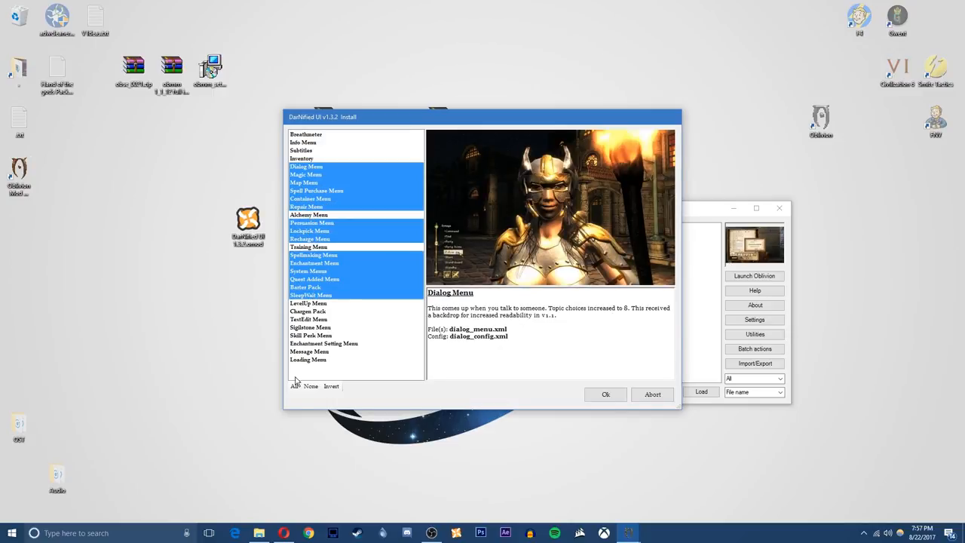
pyautogui.click(604, 394)
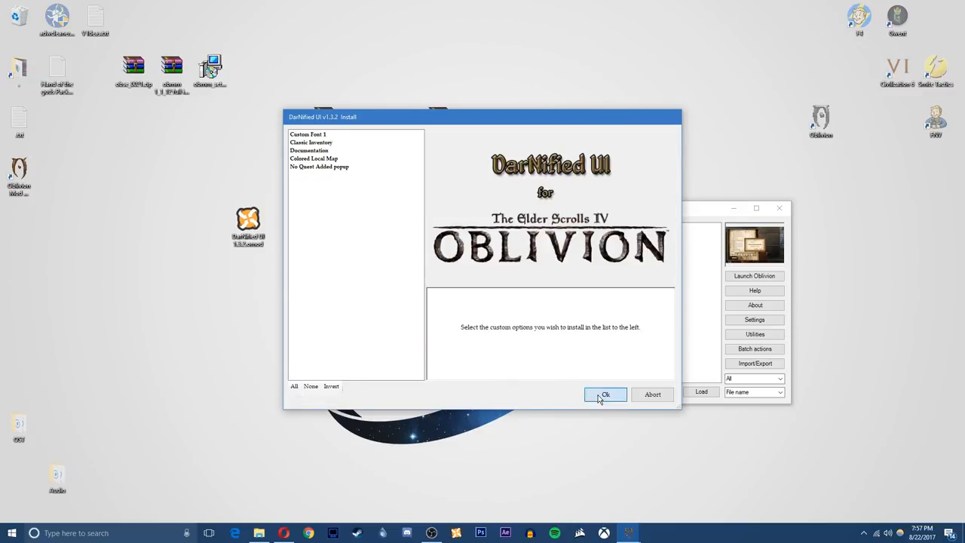
pyautogui.click(606, 394)
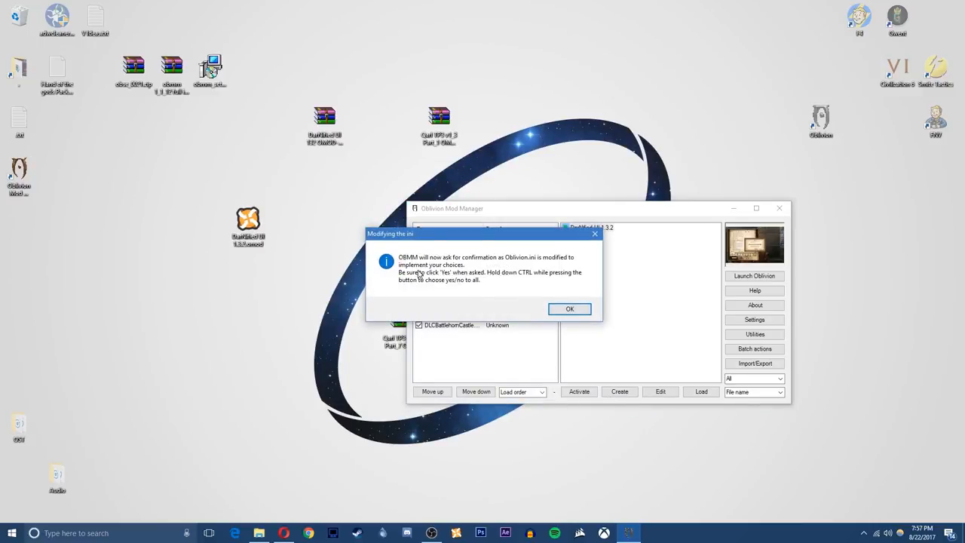
# Acknowledge the ini notice and approve the oblivion.ini font setting changes.
pyautogui.click(569, 308)
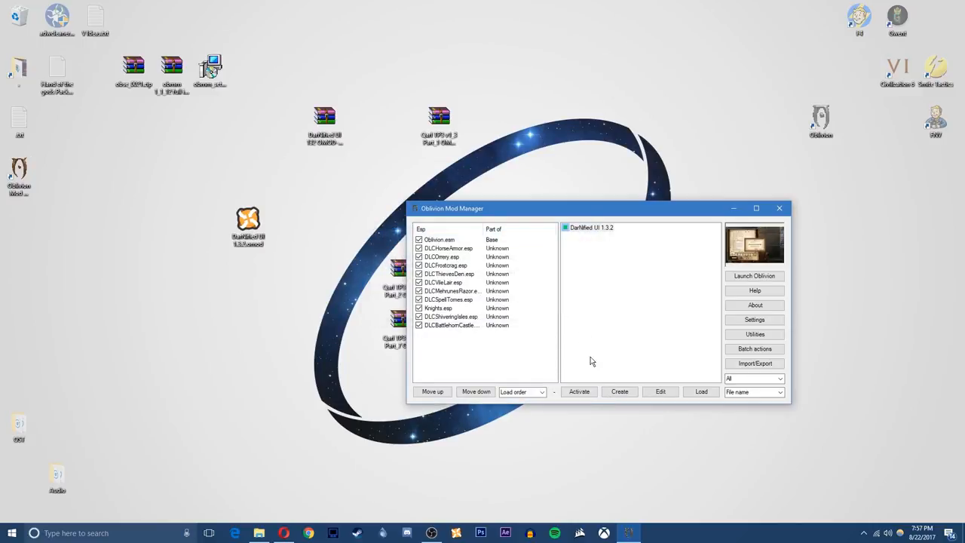
pyautogui.click(579, 392)
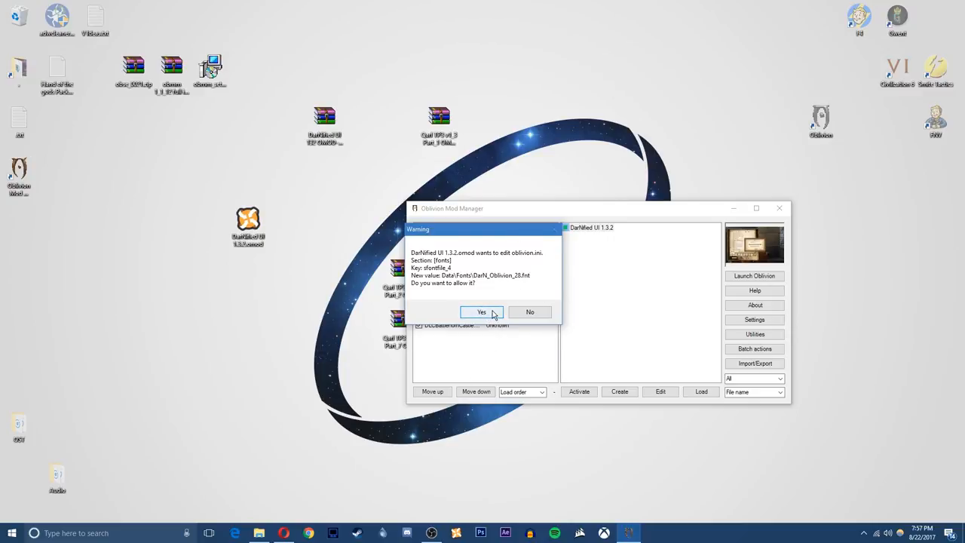
pyautogui.click(481, 312)
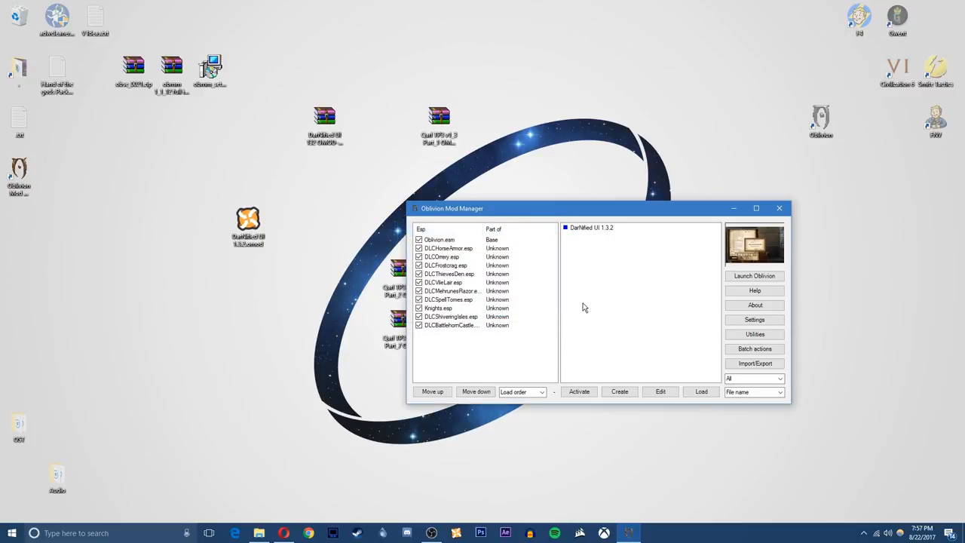
pyautogui.click(591, 227)
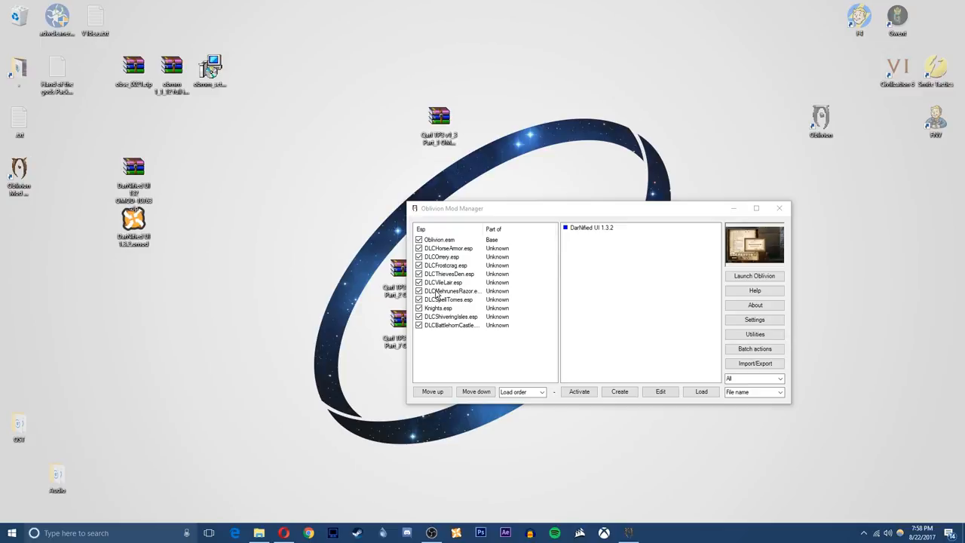
pyautogui.moveTo(80, 111)
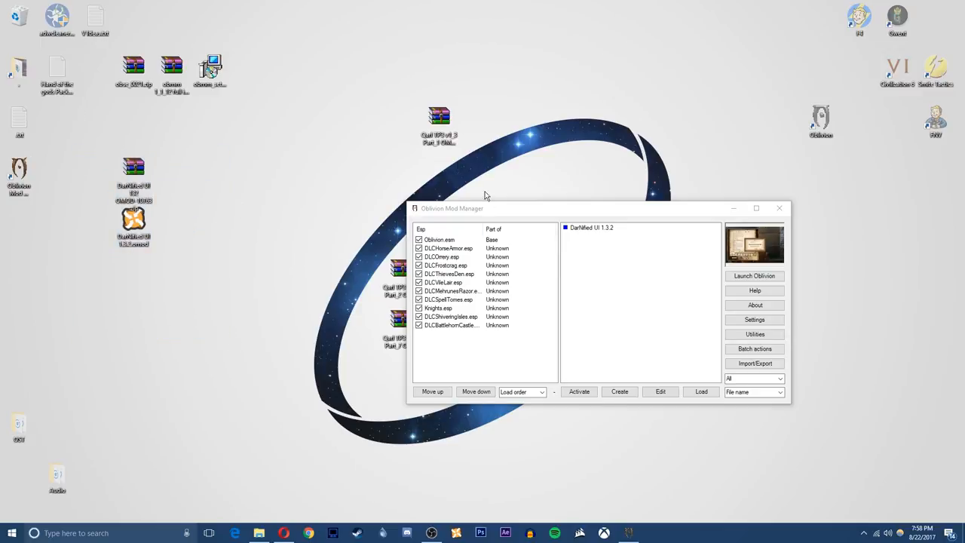
# Move the Qarl TP3 Part_1 archive and OBMM window aside, then show the Qarl Texture Pack page.
pyautogui.moveTo(438, 126); pyautogui.dragTo(286, 185)
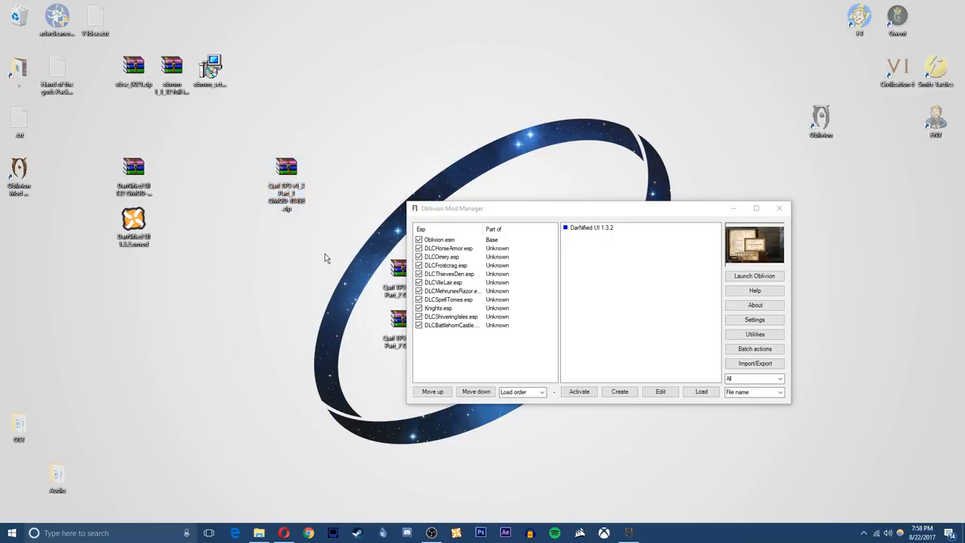
pyautogui.moveTo(453, 208); pyautogui.dragTo(654, 160)
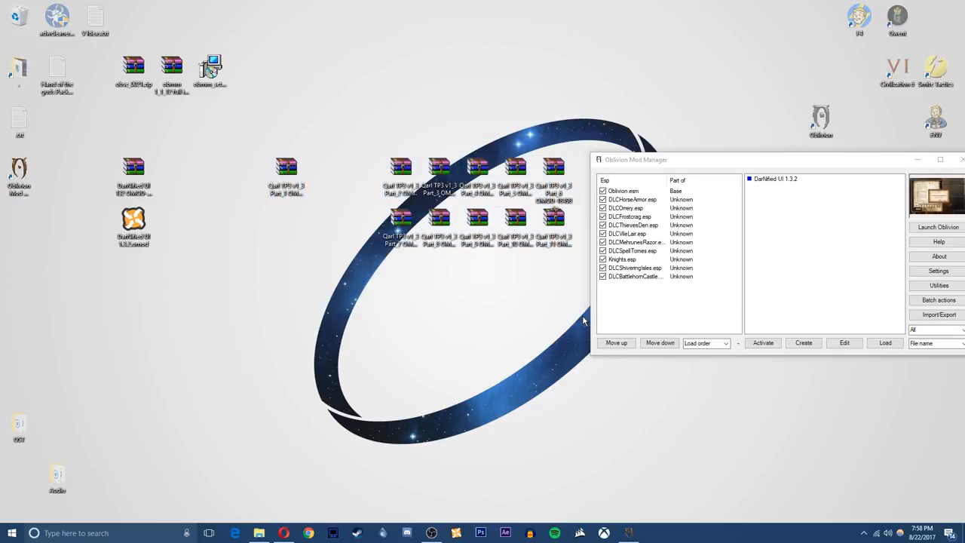
pyautogui.click(284, 533)
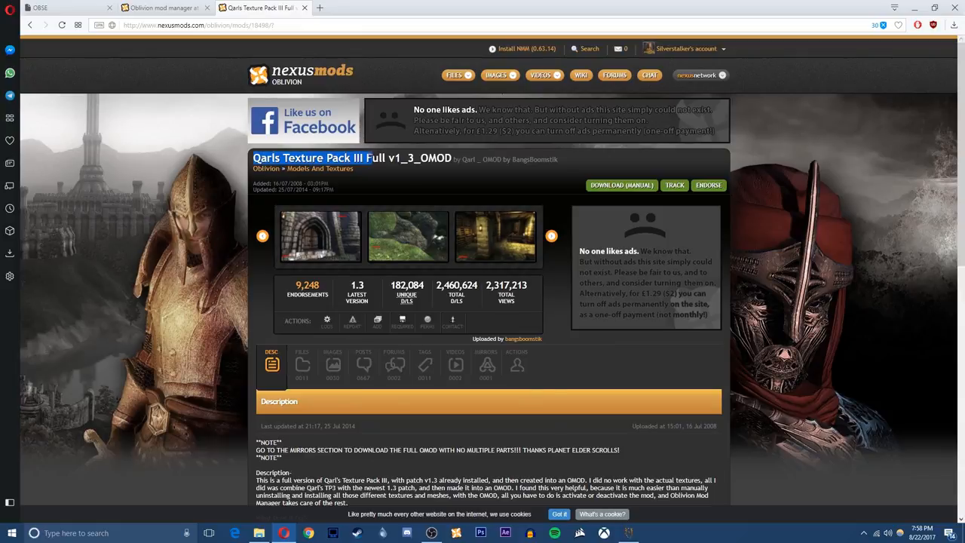
# Browse the Qarl TP3 v1_3 files list, scrolling through OMOD Part_1 to Part_11.
pyautogui.doubleClick(402, 158)
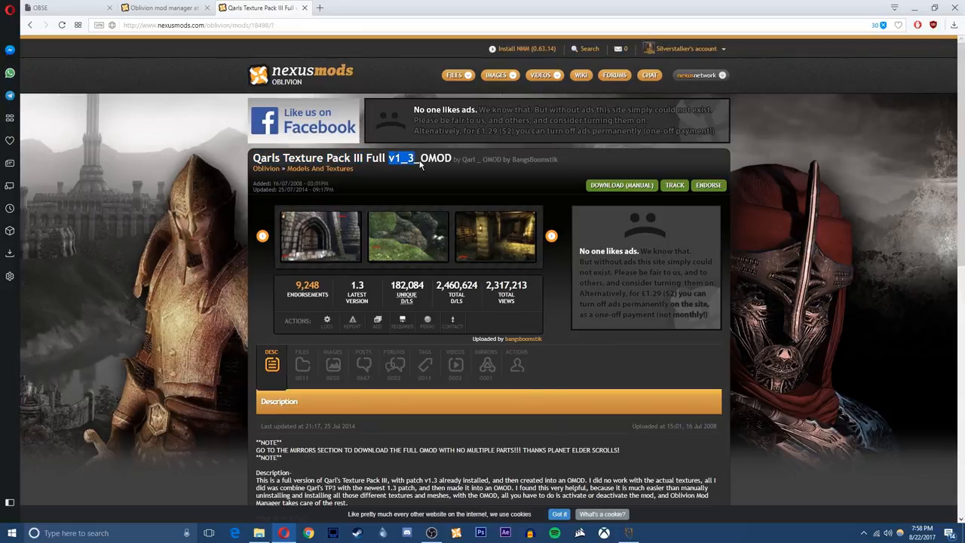
pyautogui.scroll(-3)
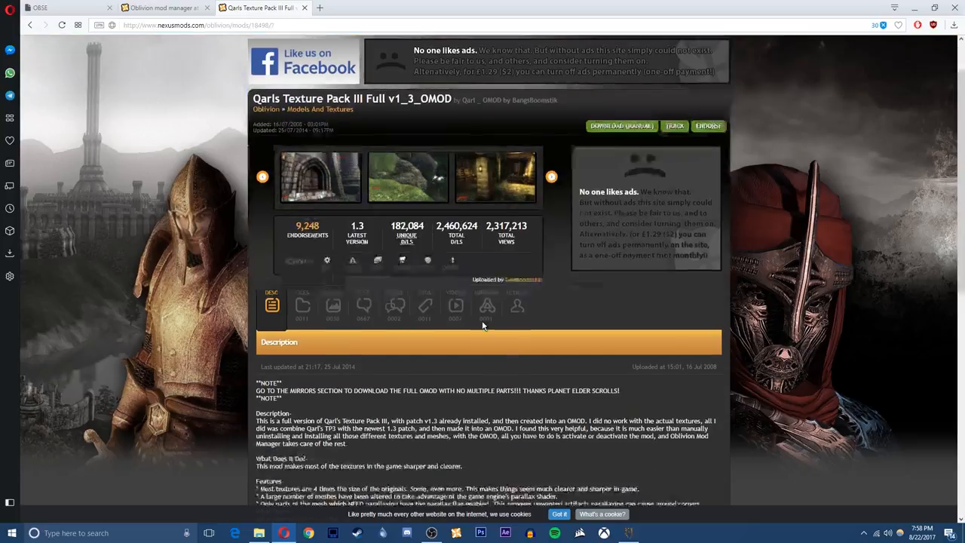
pyautogui.click(303, 305)
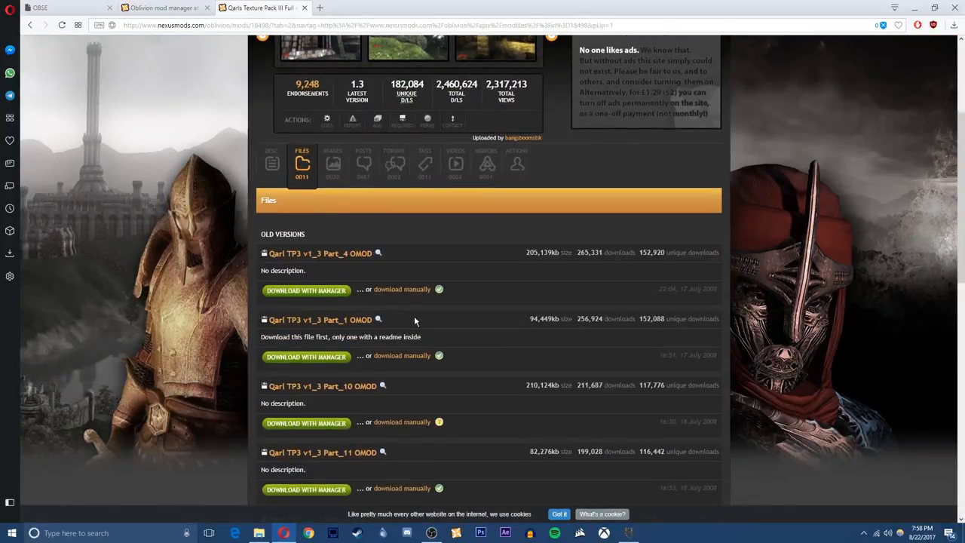
pyautogui.scroll(-3)
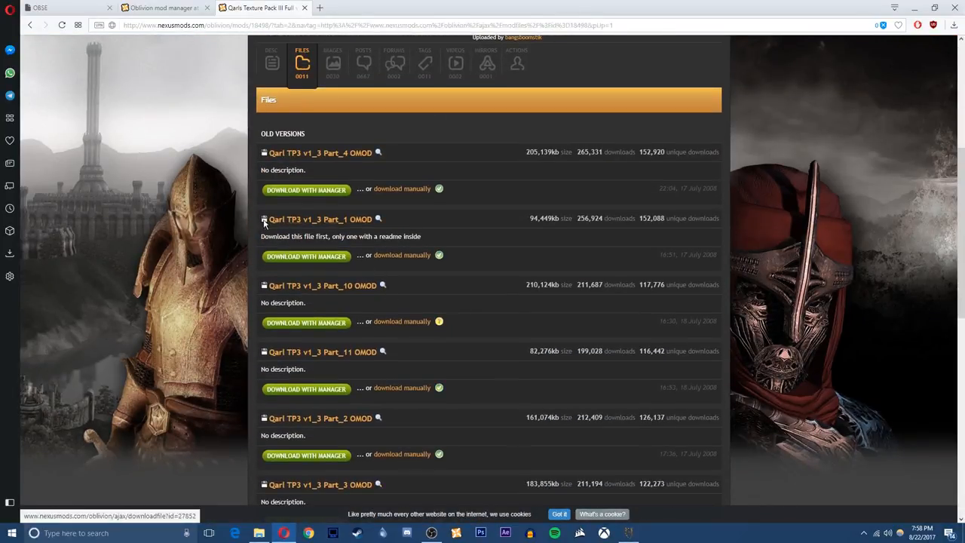
pyautogui.scroll(-3)
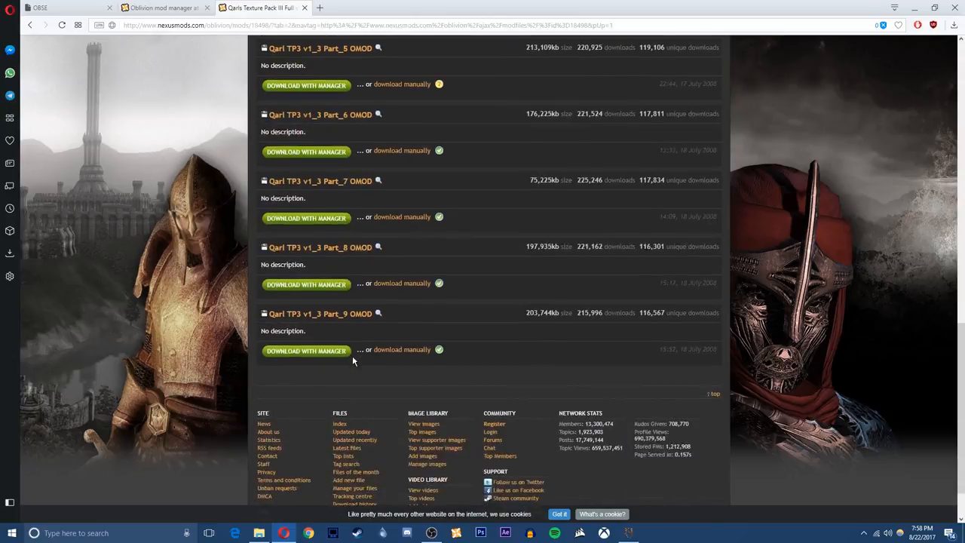
pyautogui.scroll(3)
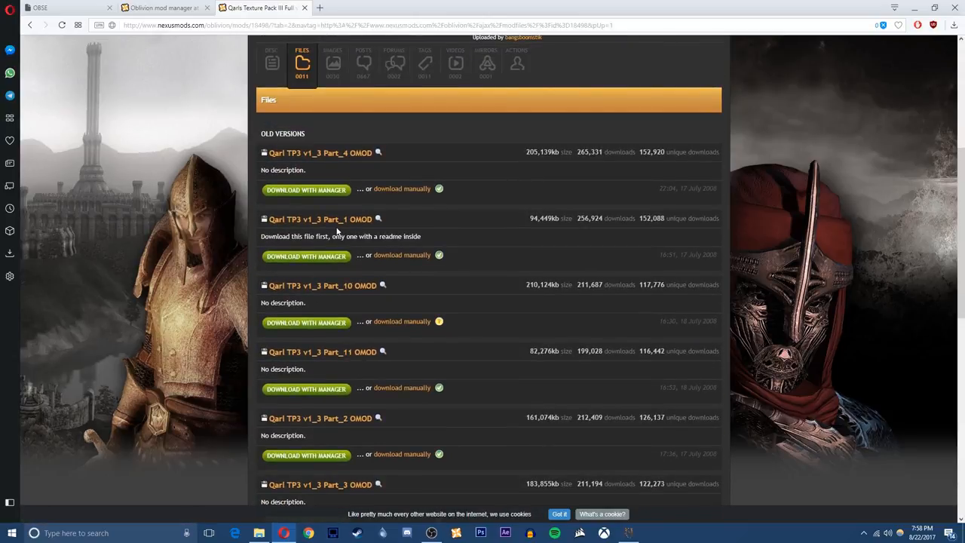
pyautogui.moveTo(429, 270)
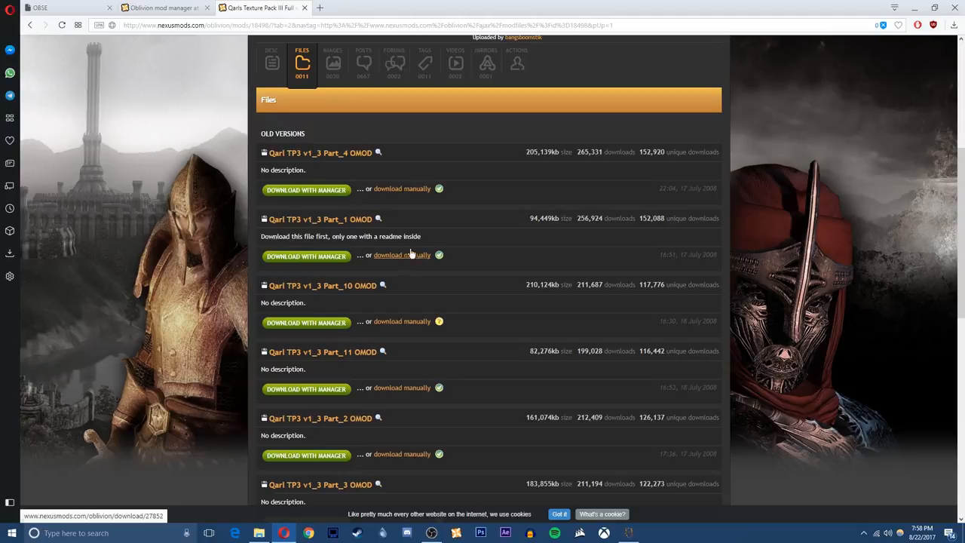
pyautogui.moveTo(430, 8)
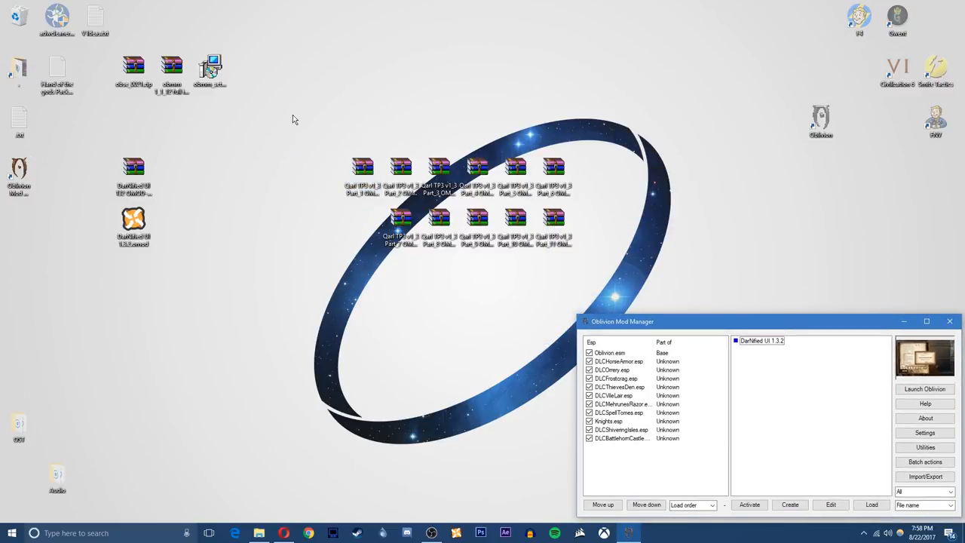
# Open the context menu for the eleven selected Qarl TP3 archives.
pyautogui.rightClick(554, 226)
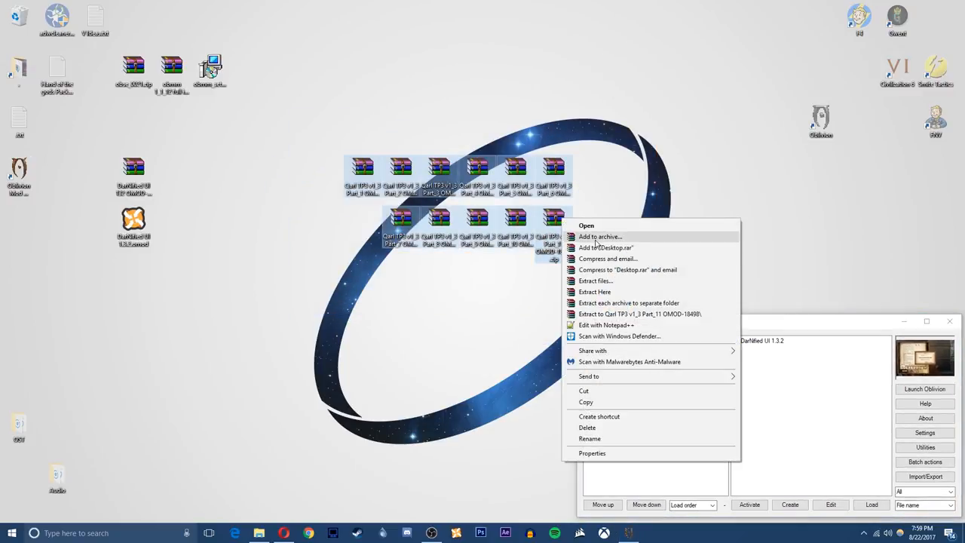
pyautogui.moveTo(618, 292)
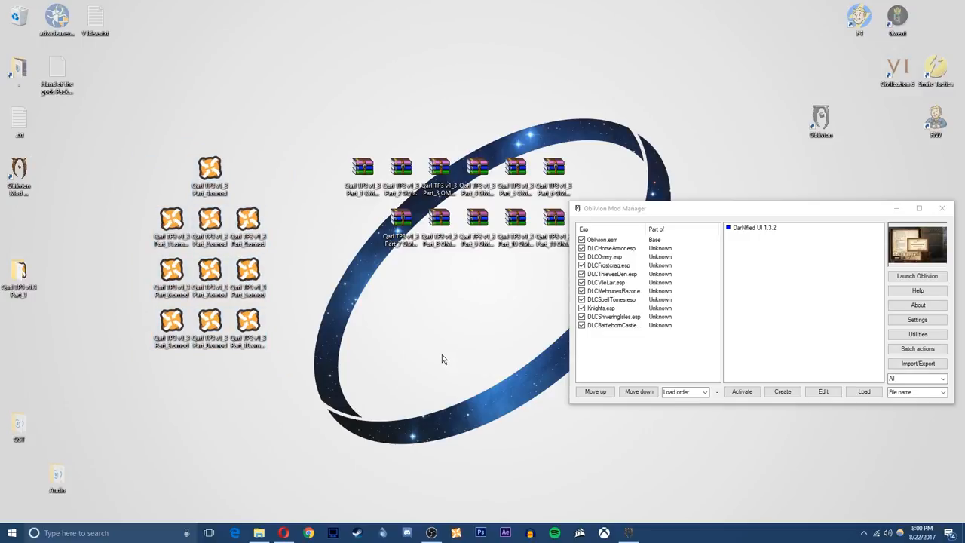
# Load Qarl TP3 v1_3 Part_2 through Part_11 .omod files into the manager.
pyautogui.click(864, 392)
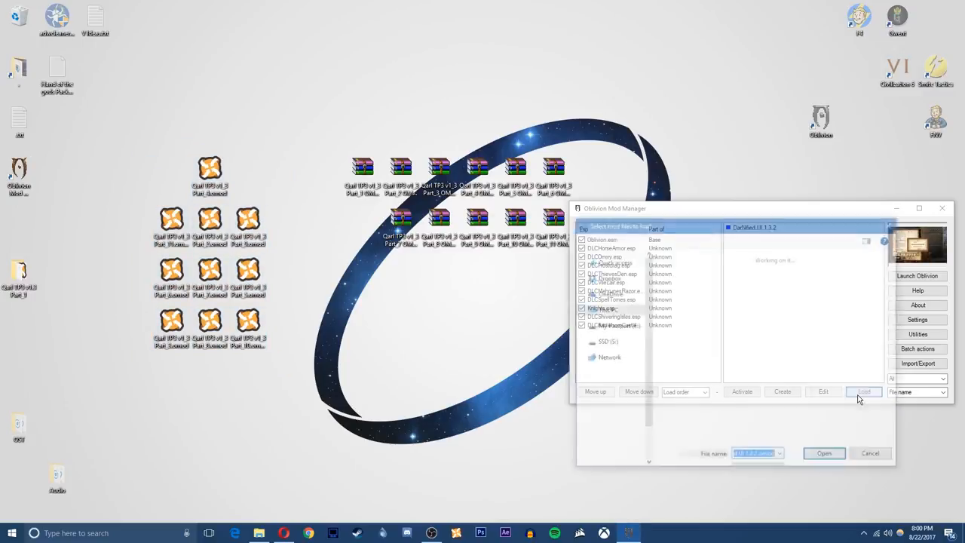
pyautogui.click(864, 391)
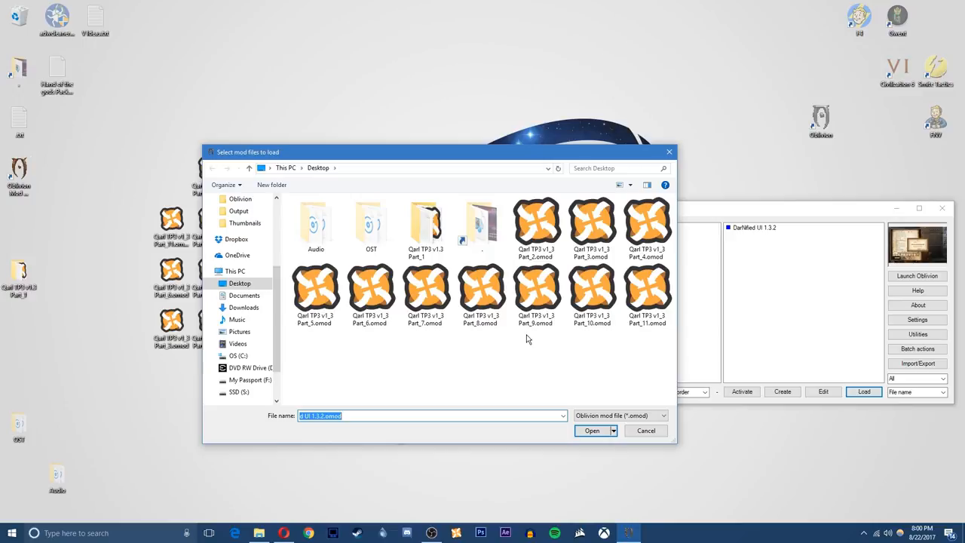
pyautogui.moveTo(646, 290)
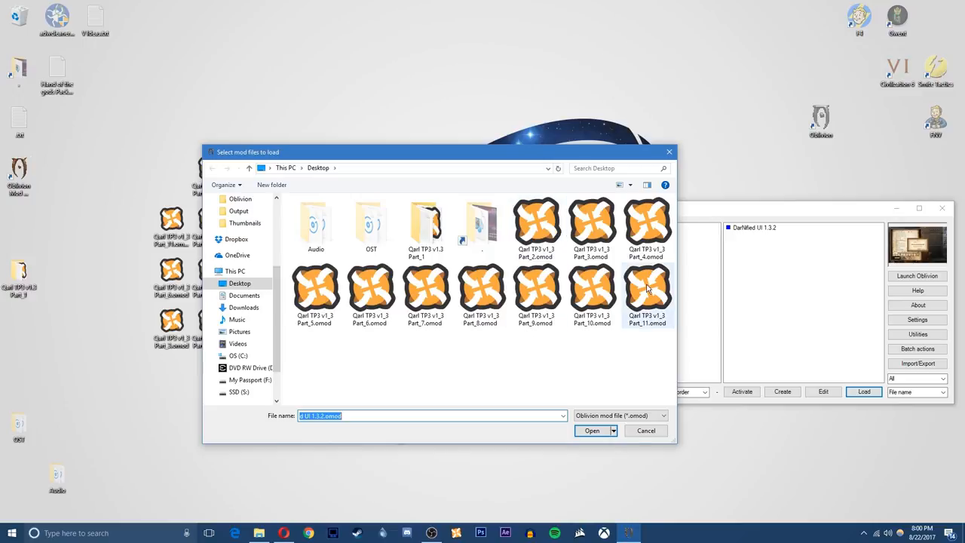
pyautogui.click(536, 227)
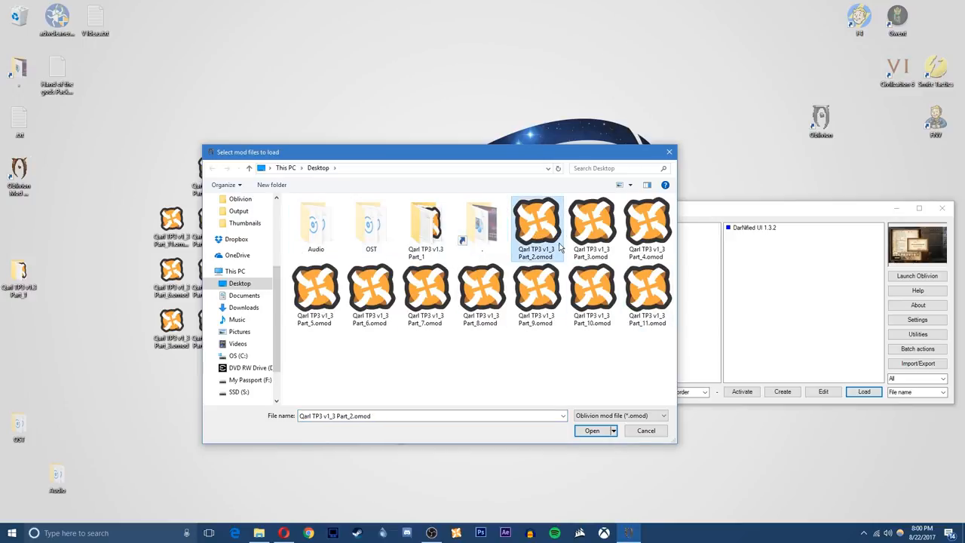
pyautogui.click(646, 294)
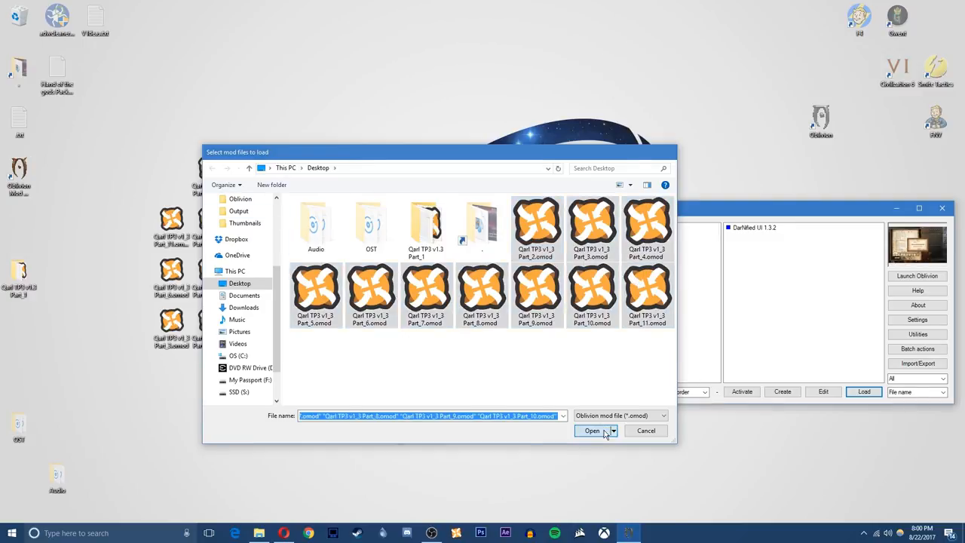
pyautogui.click(592, 430)
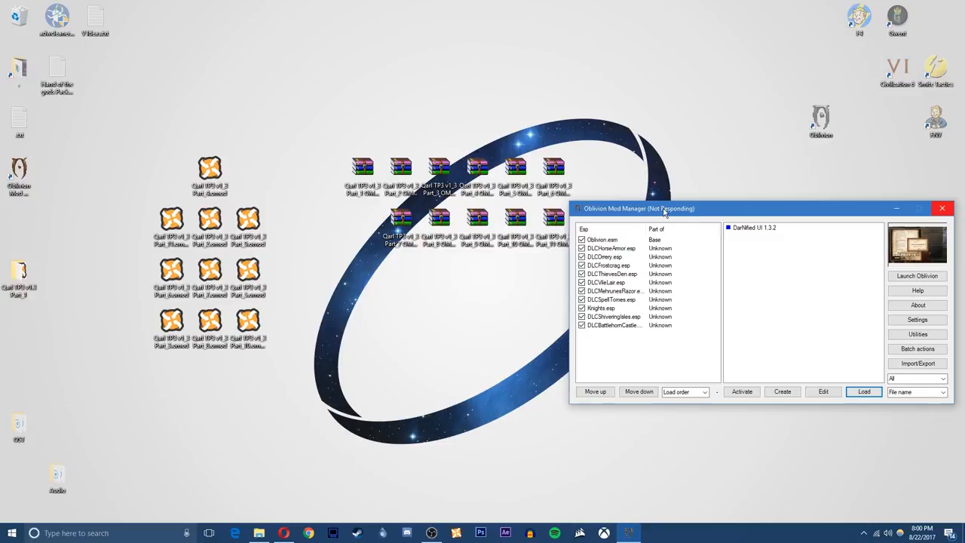
pyautogui.moveTo(723, 204)
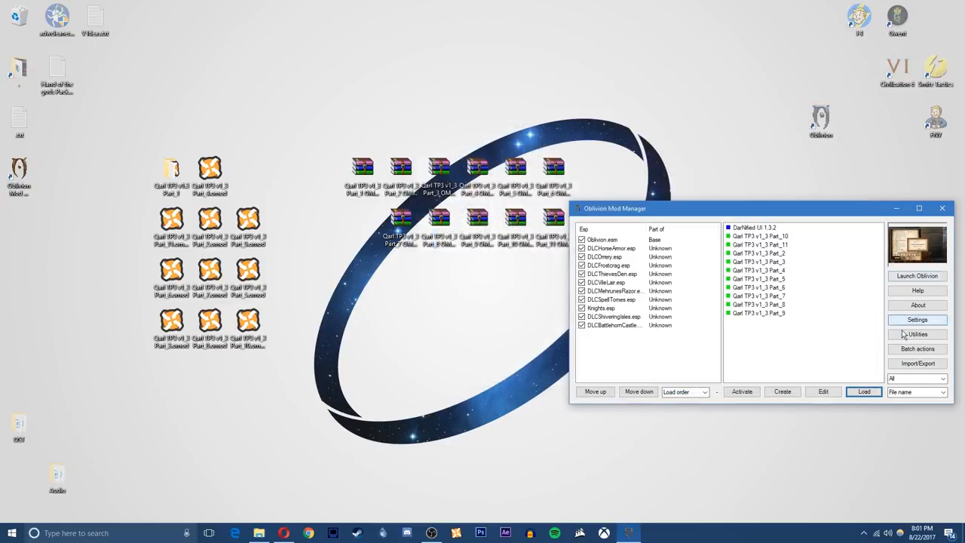
# Load the Qarl TP3 v1.3 Part_1 OMOD into the mod list.
pyautogui.click(864, 391)
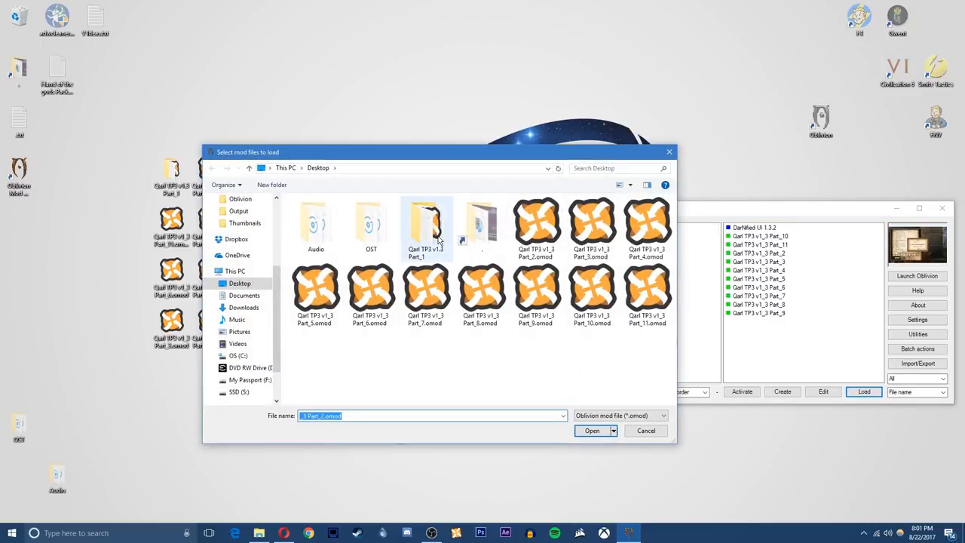
pyautogui.click(592, 431)
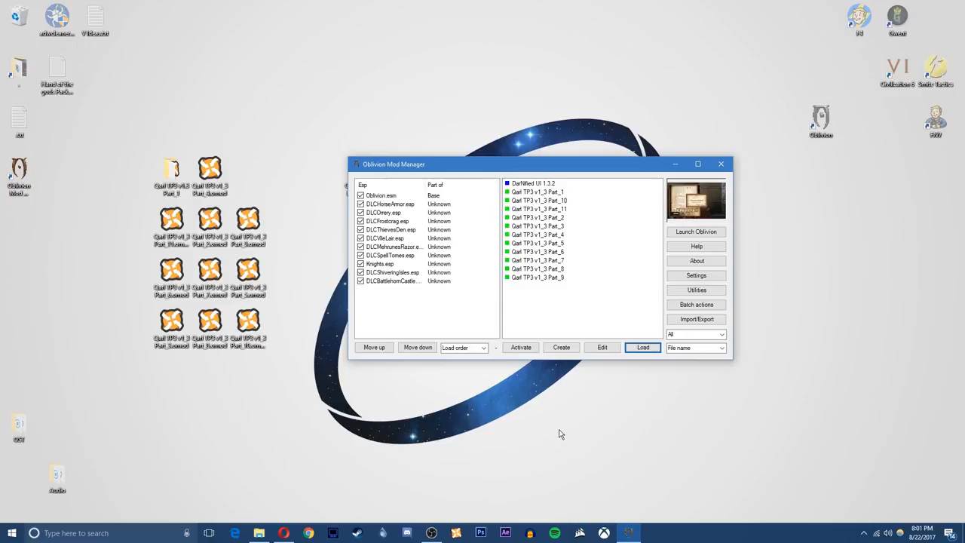
pyautogui.moveTo(560, 199)
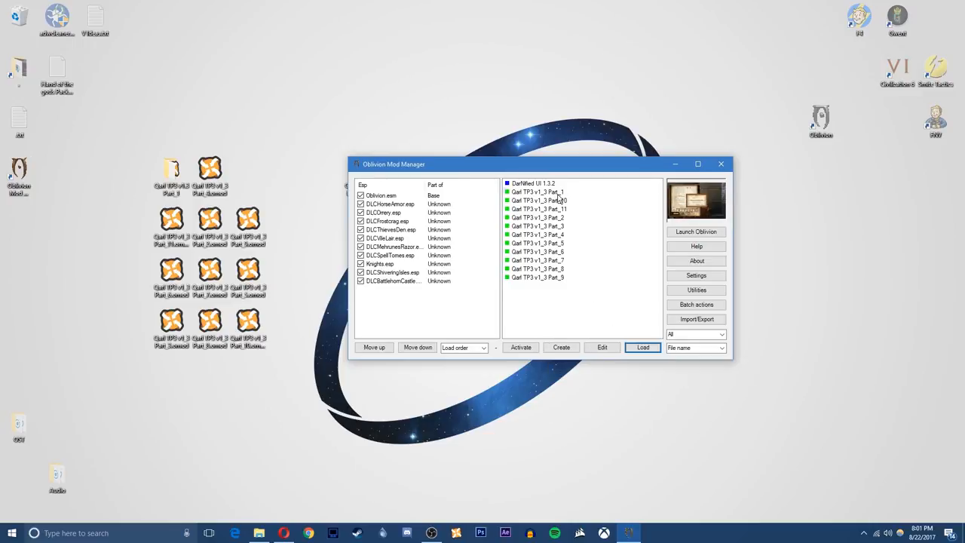
# Activate Qarl TP3 v1_3 Part_1, then activate the remaining ten parts.
pyautogui.click(537, 277)
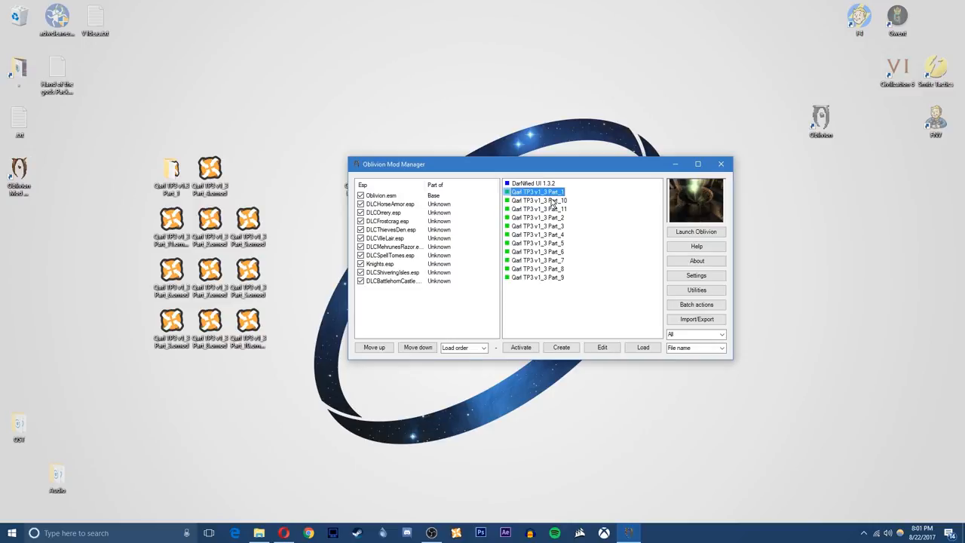
pyautogui.click(521, 347)
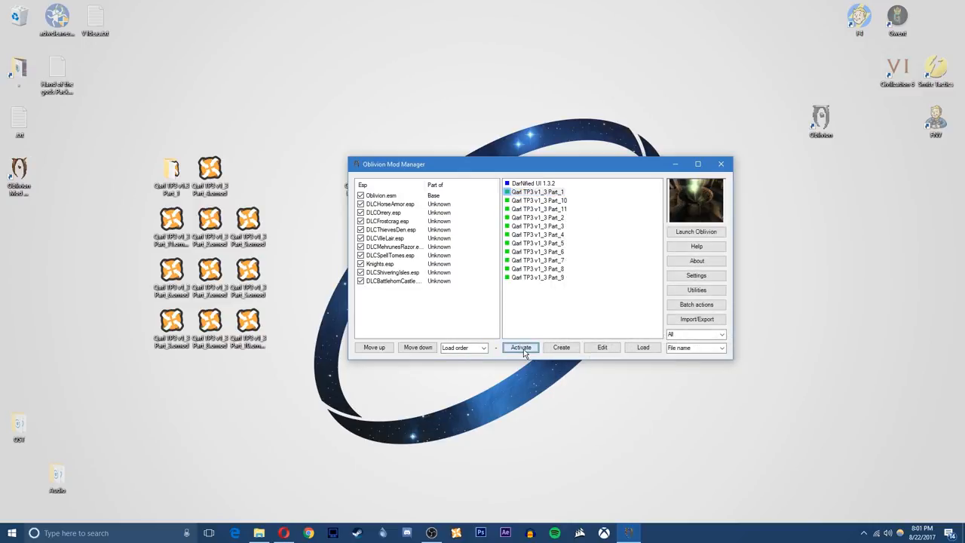
pyautogui.click(521, 347)
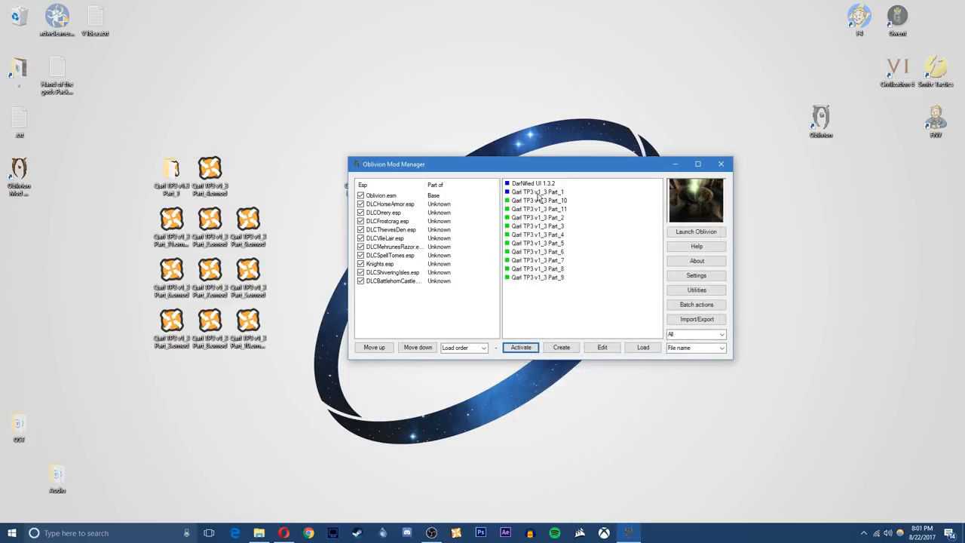
pyautogui.click(537, 217)
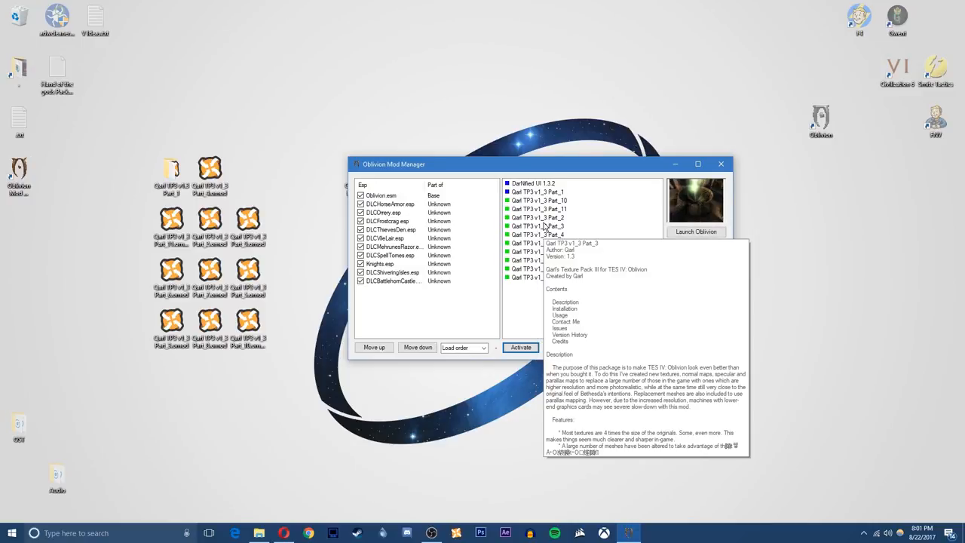
pyautogui.click(537, 218)
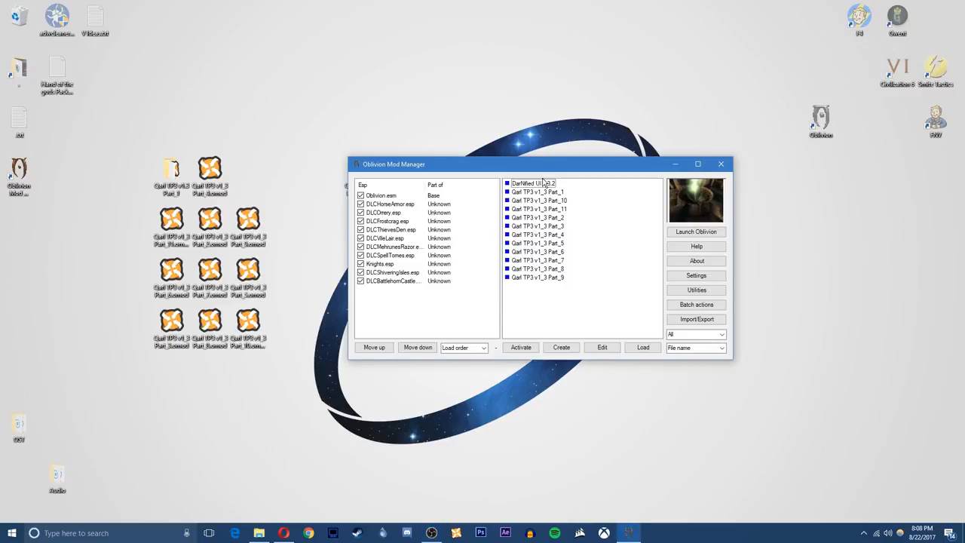
pyautogui.moveTo(696, 289)
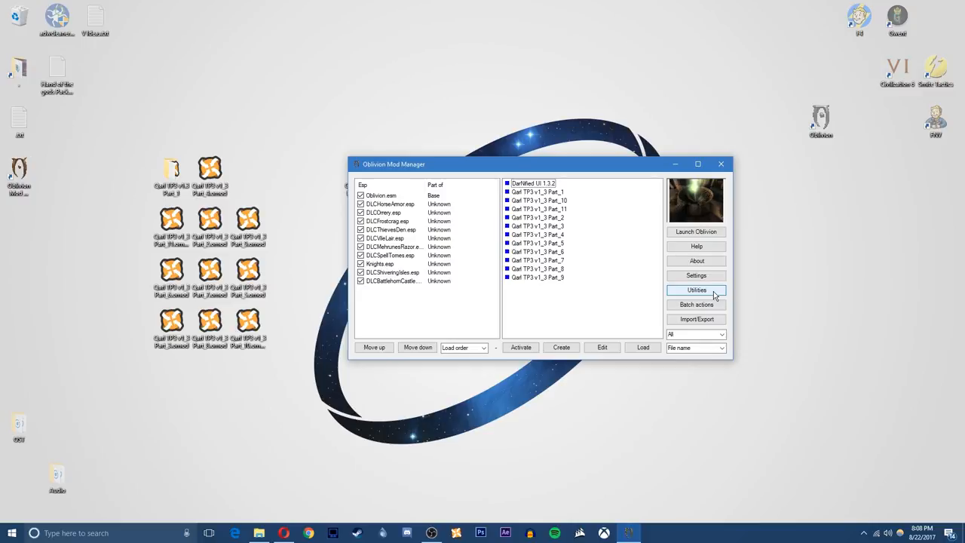
pyautogui.moveTo(696, 276)
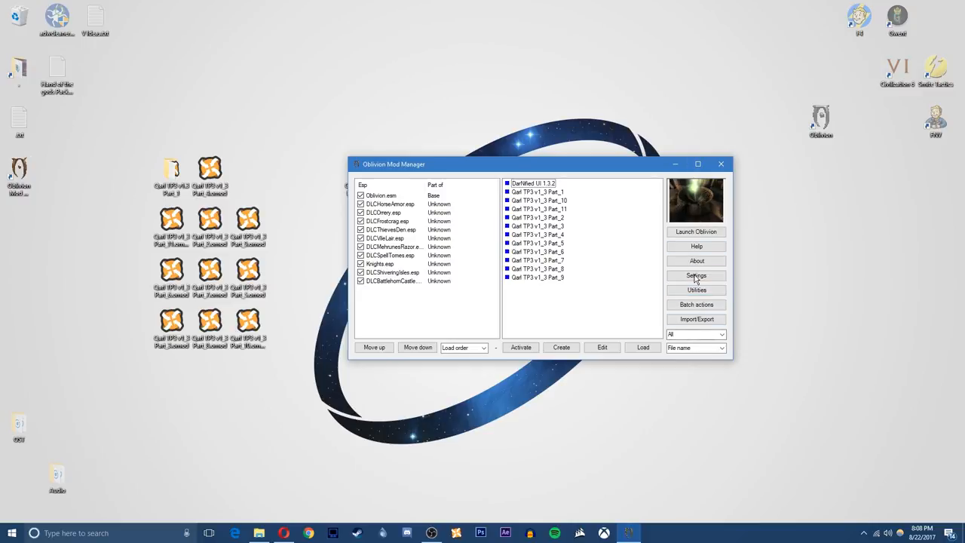
# Set archive invalidation to BSA alteration with Textures and hash-collision entries enabled.
pyautogui.click(696, 290)
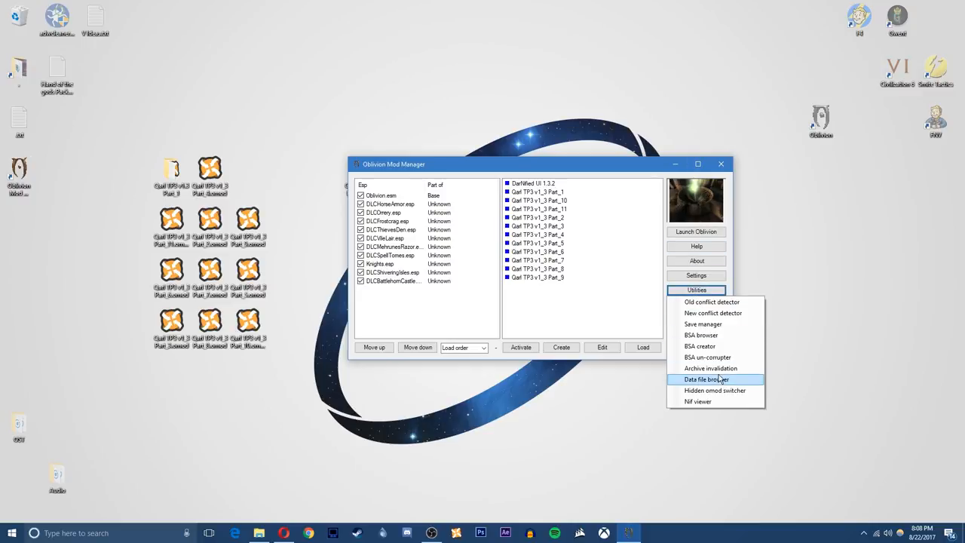
pyautogui.click(710, 368)
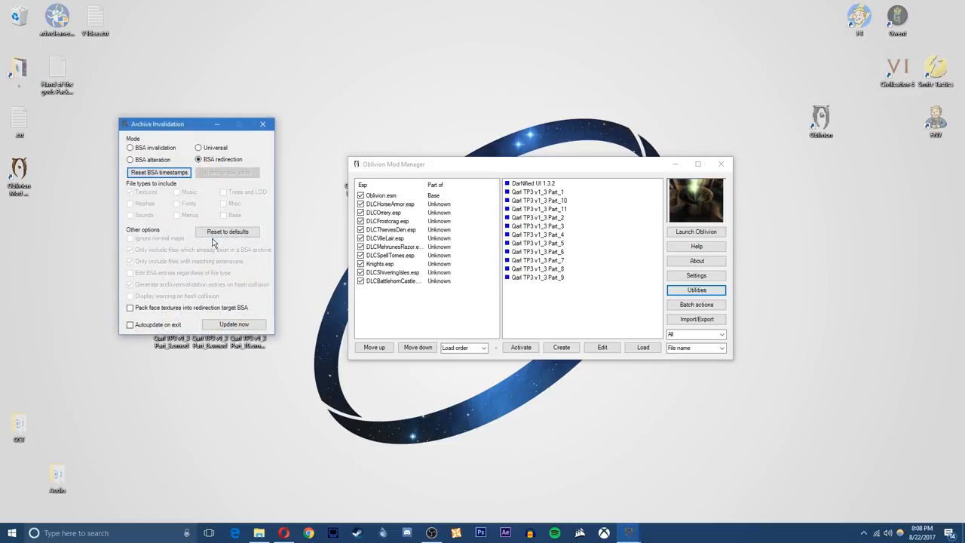
pyautogui.click(131, 159)
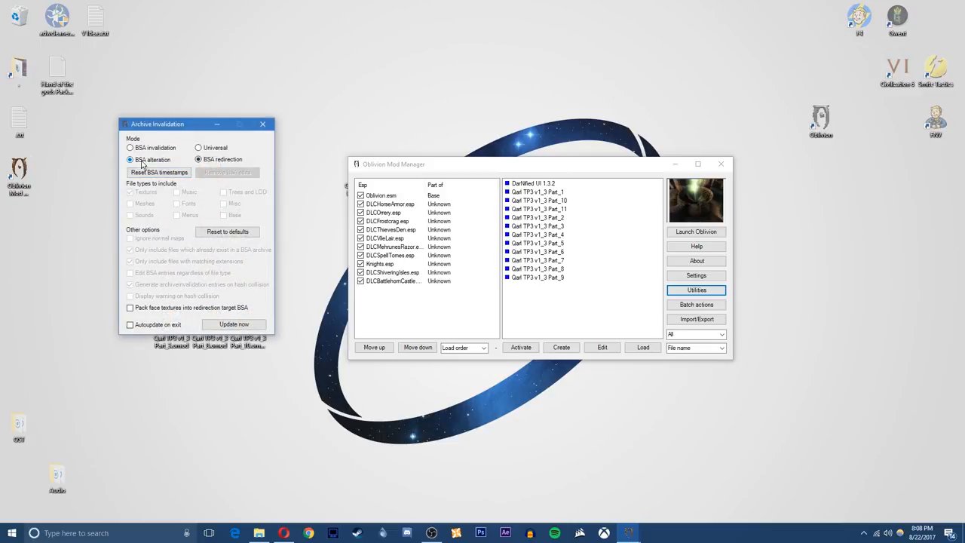
pyautogui.click(131, 159)
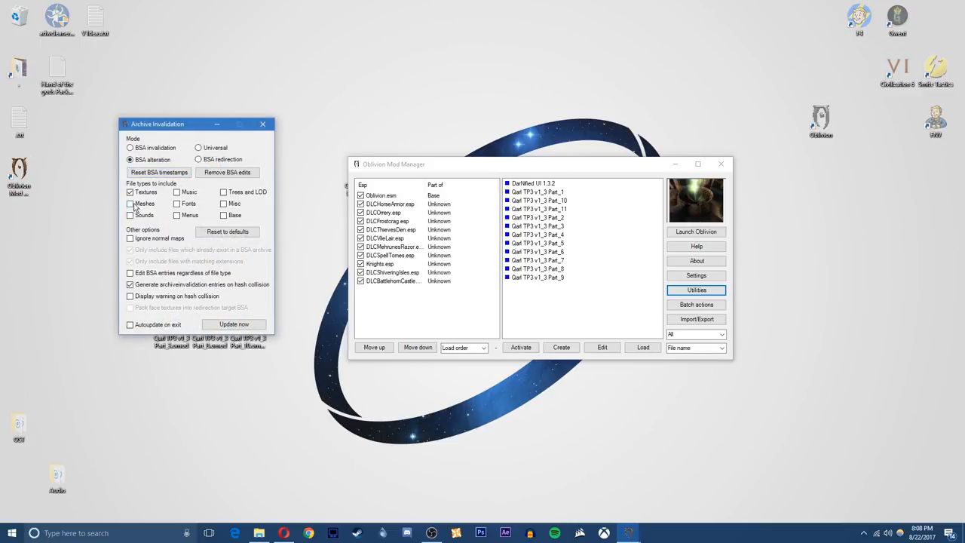
pyautogui.click(131, 204)
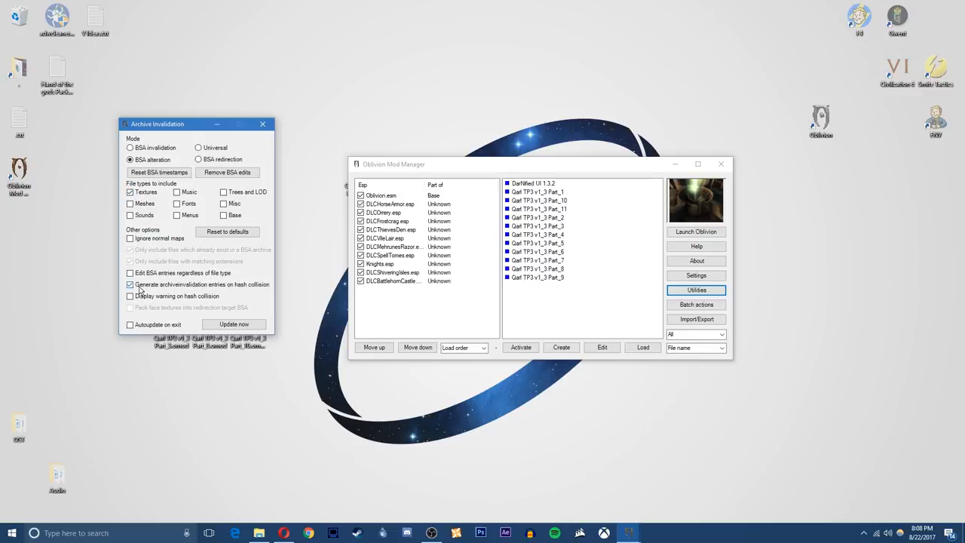
pyautogui.moveTo(235, 288)
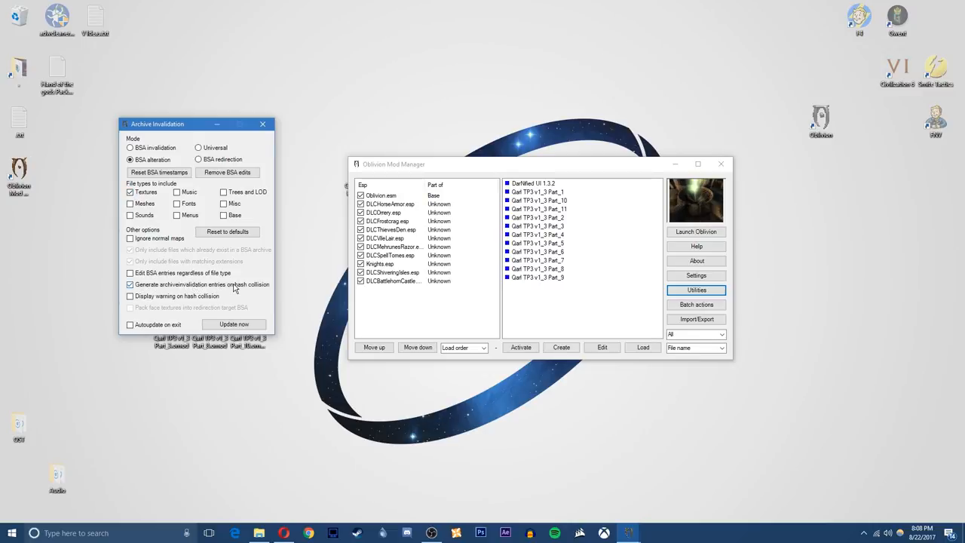
pyautogui.moveTo(244, 296)
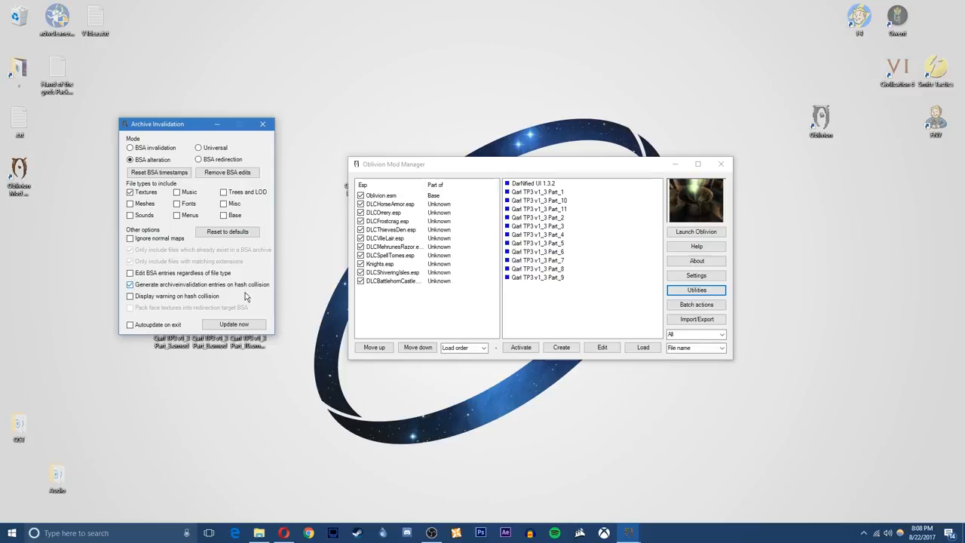
# Run the archive invalidation update, dismiss the summary, and close the window.
pyautogui.click(233, 325)
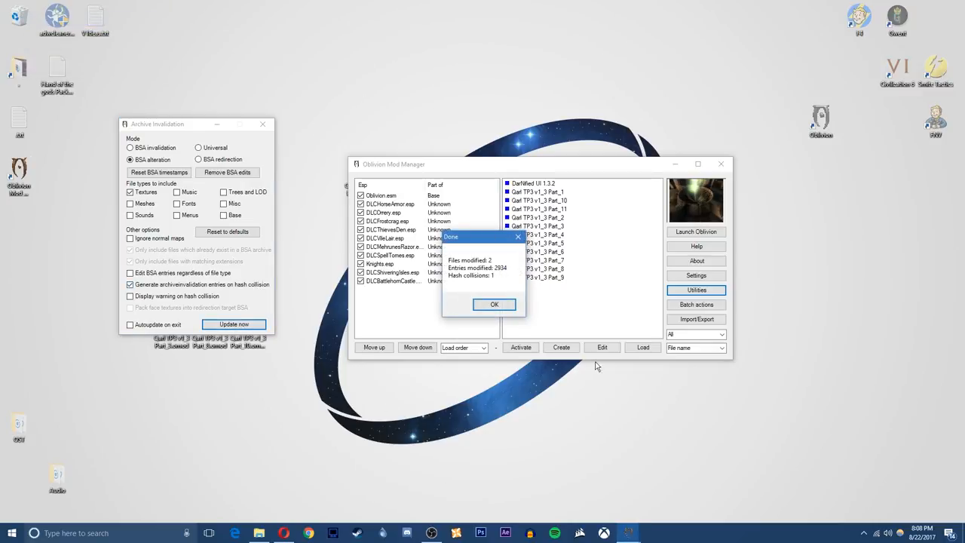
pyautogui.click(494, 304)
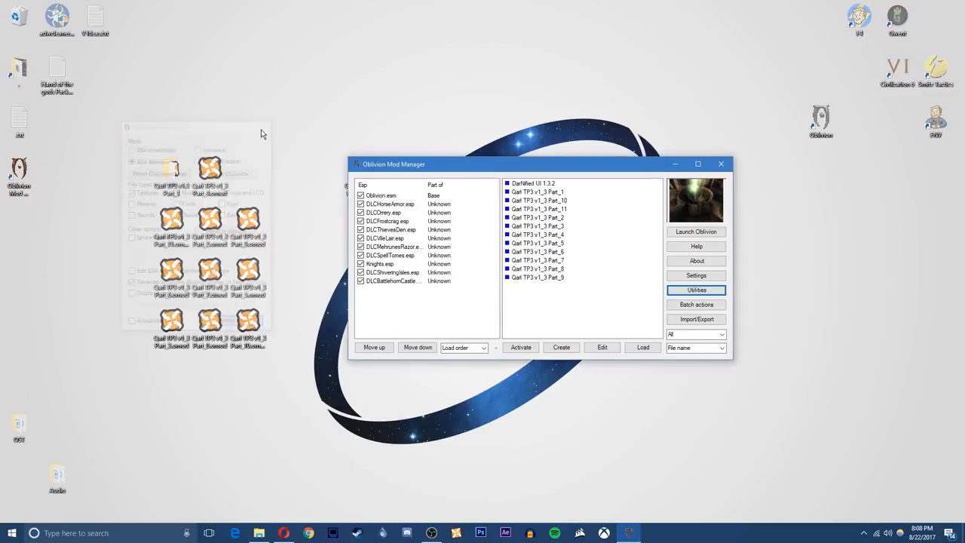
pyautogui.click(695, 232)
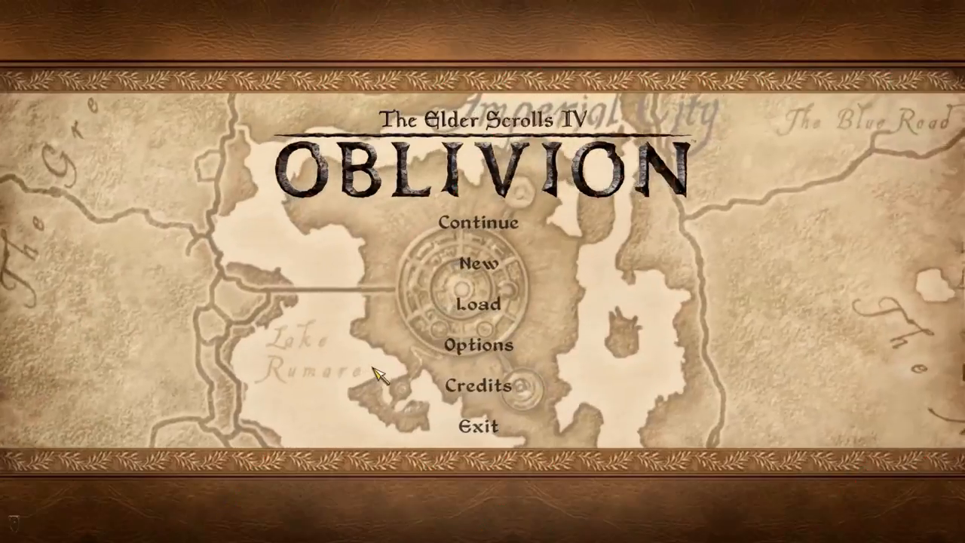